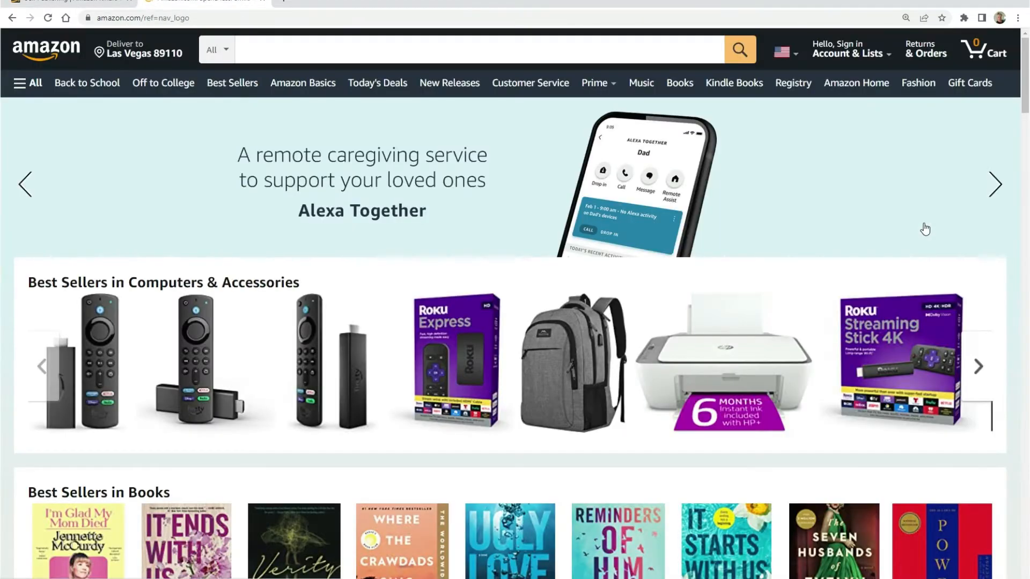
pyautogui.moveTo(829, 126)
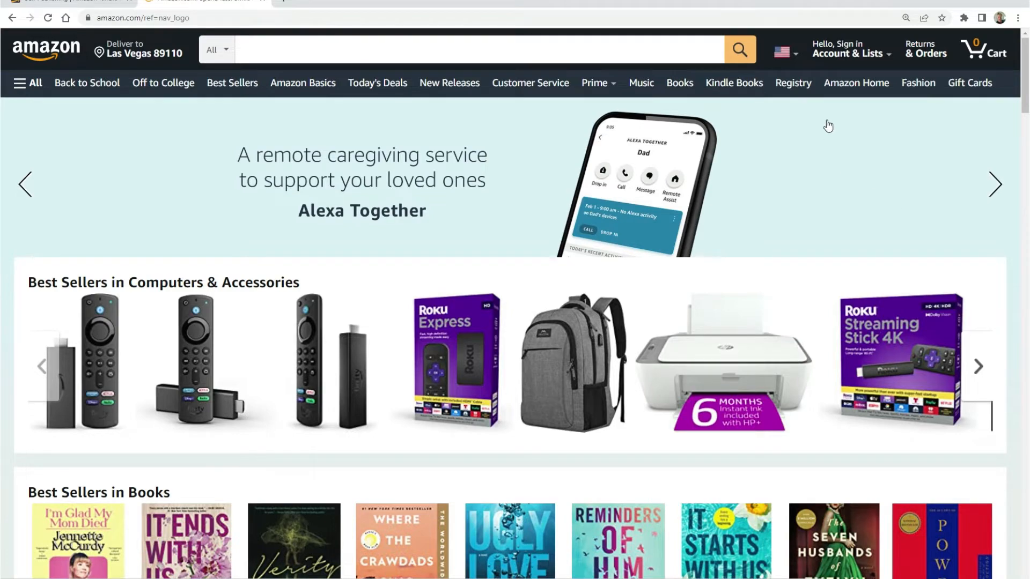
# Reach the KDP sign-in page from the Amazon Account & Lists menu and begin signing in.
pyautogui.click(850, 48)
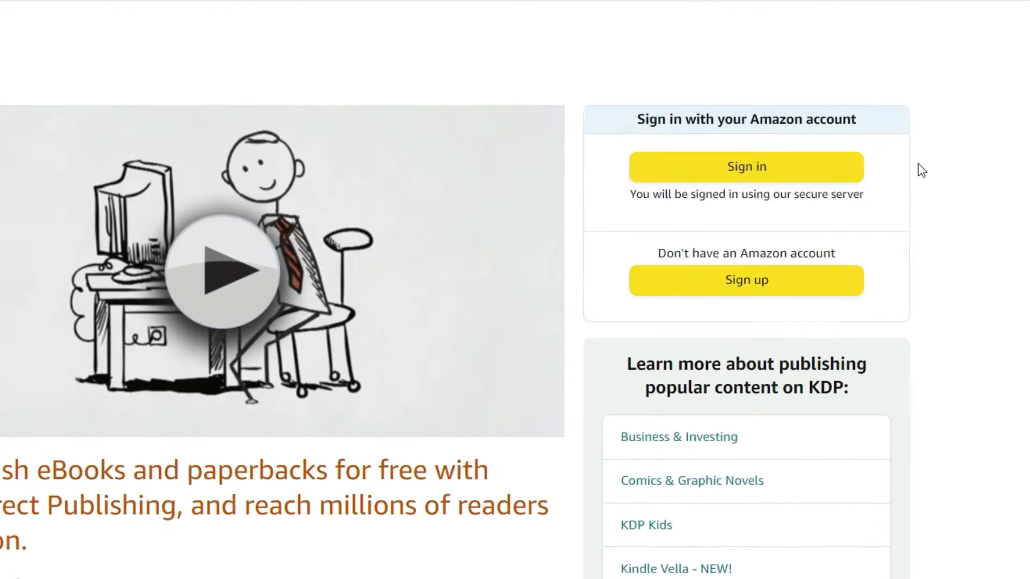
pyautogui.scroll(-3)
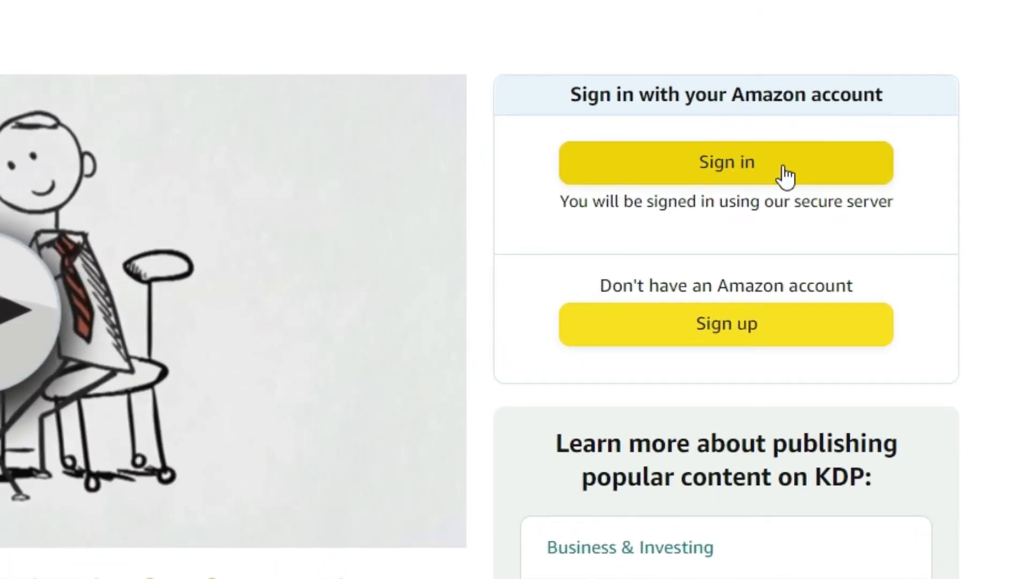
pyautogui.click(726, 162)
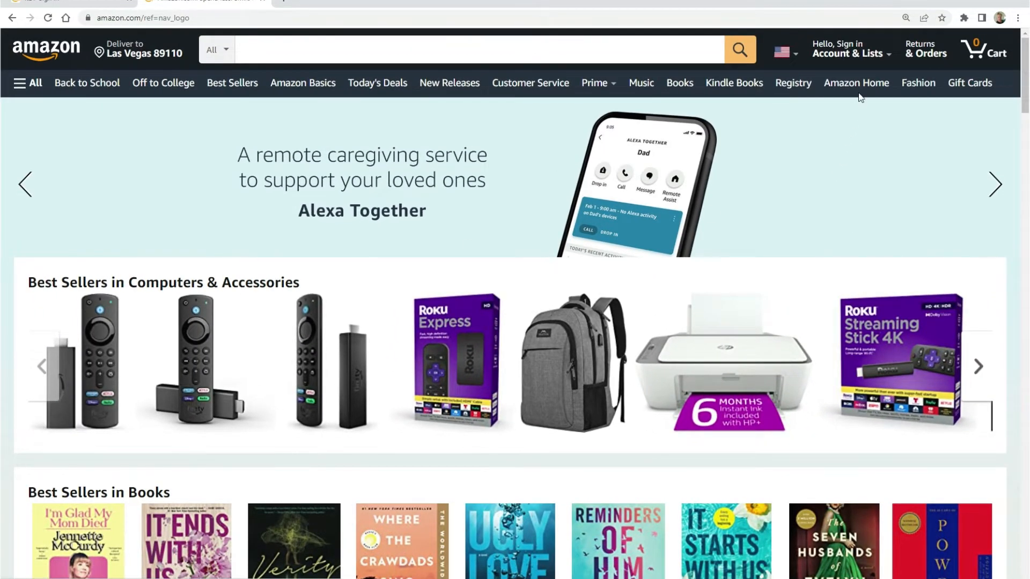
pyautogui.click(847, 49)
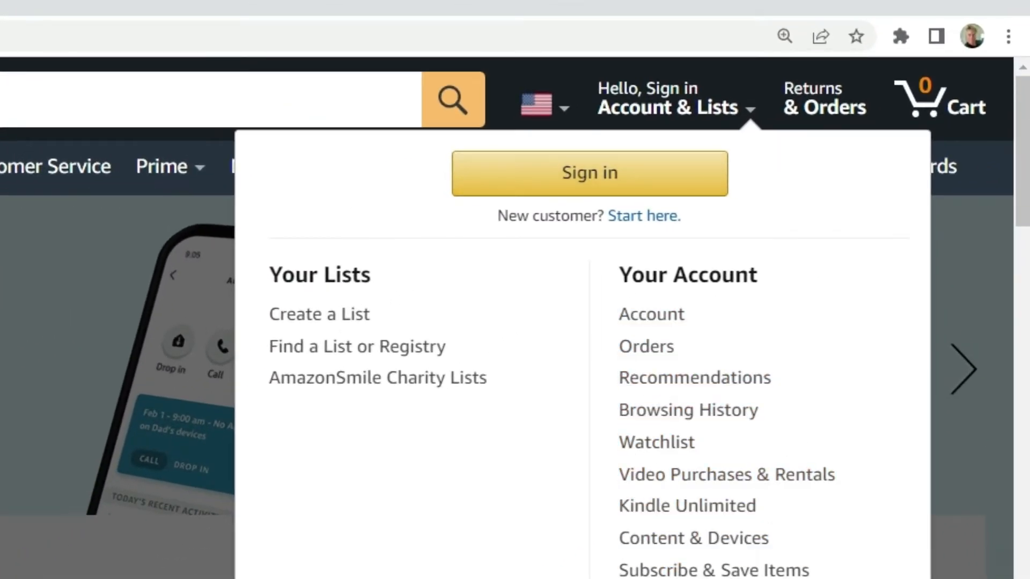
pyautogui.click(588, 173)
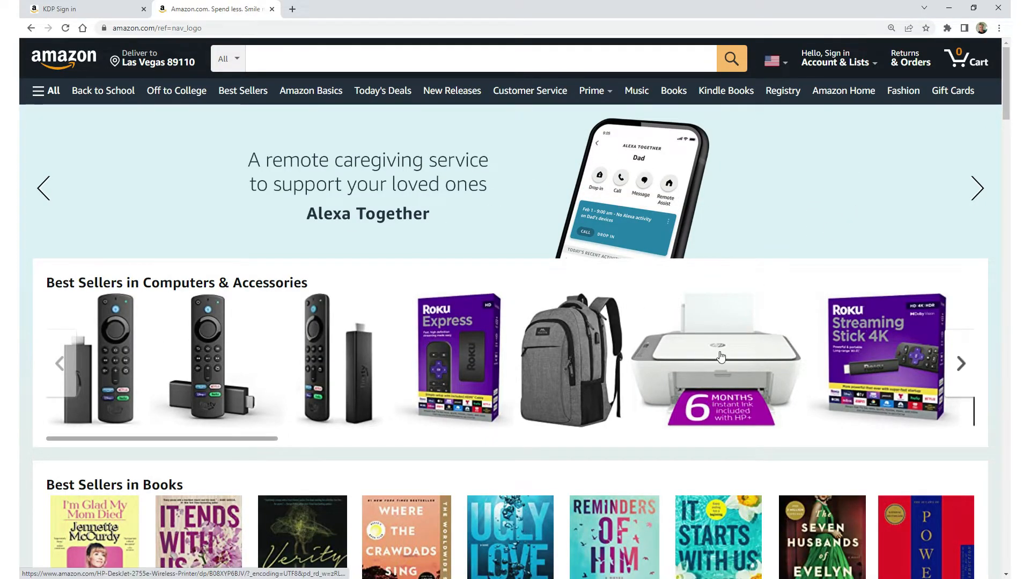
# Sign in through the KDP Sign in tab to land on the empty KDP Bookshelf.
pyautogui.click(837, 58)
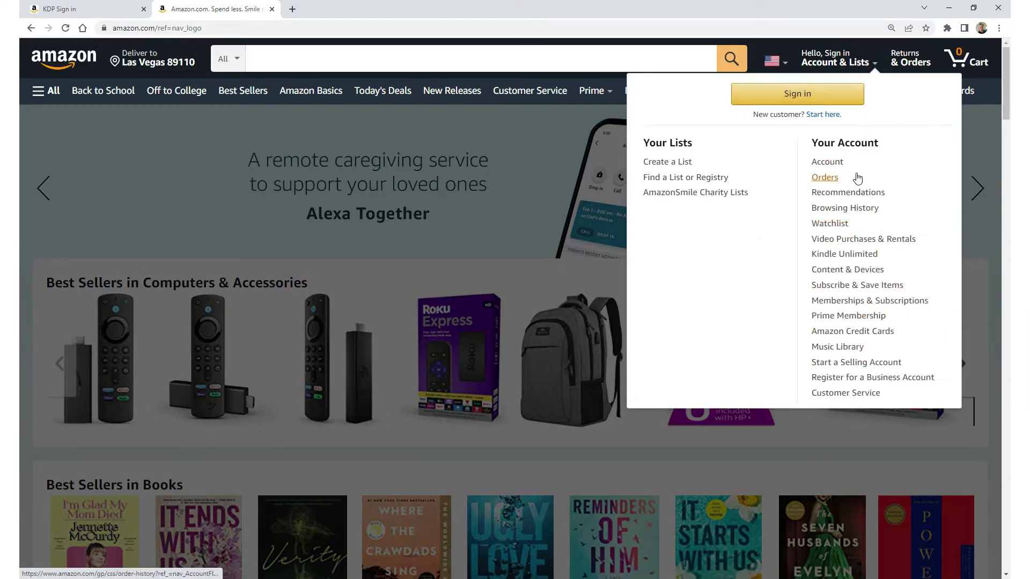
pyautogui.click(78, 9)
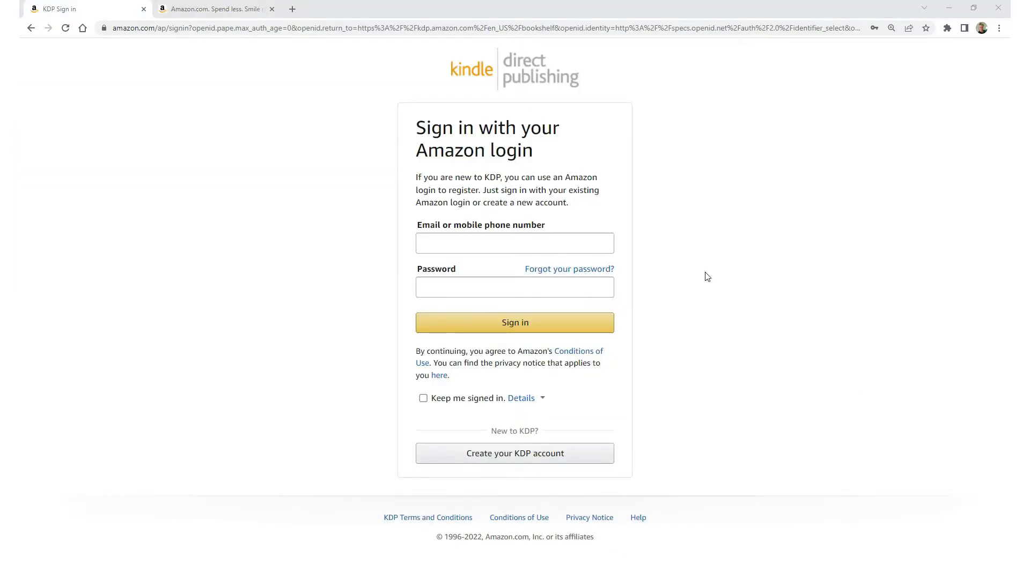
pyautogui.click(210, 8)
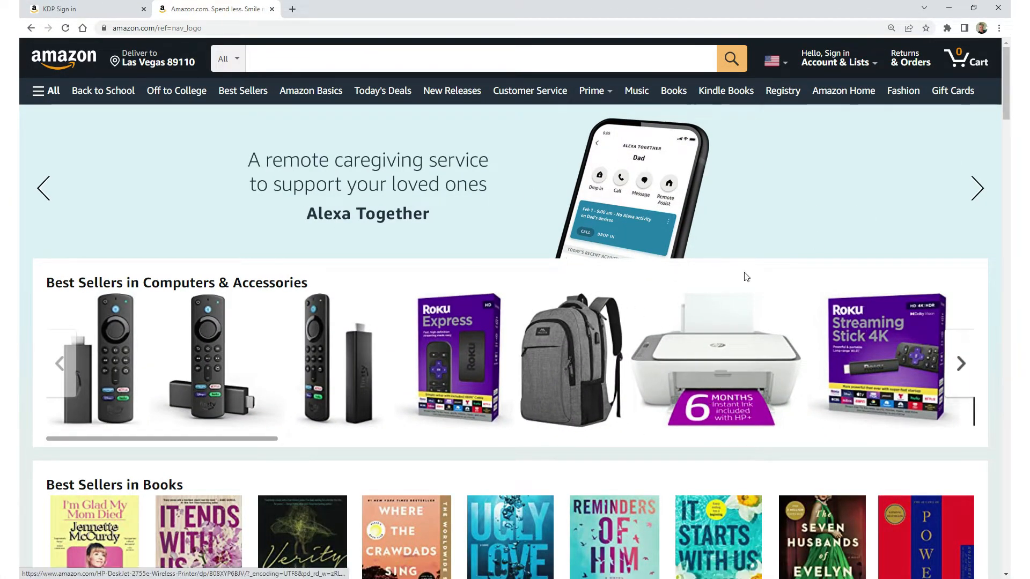
pyautogui.click(838, 57)
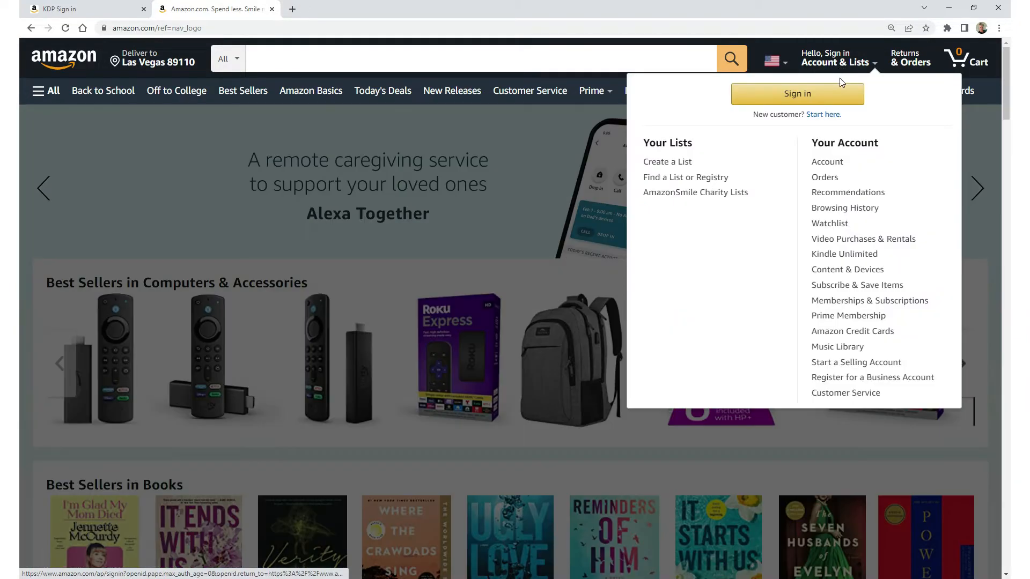
pyautogui.click(86, 8)
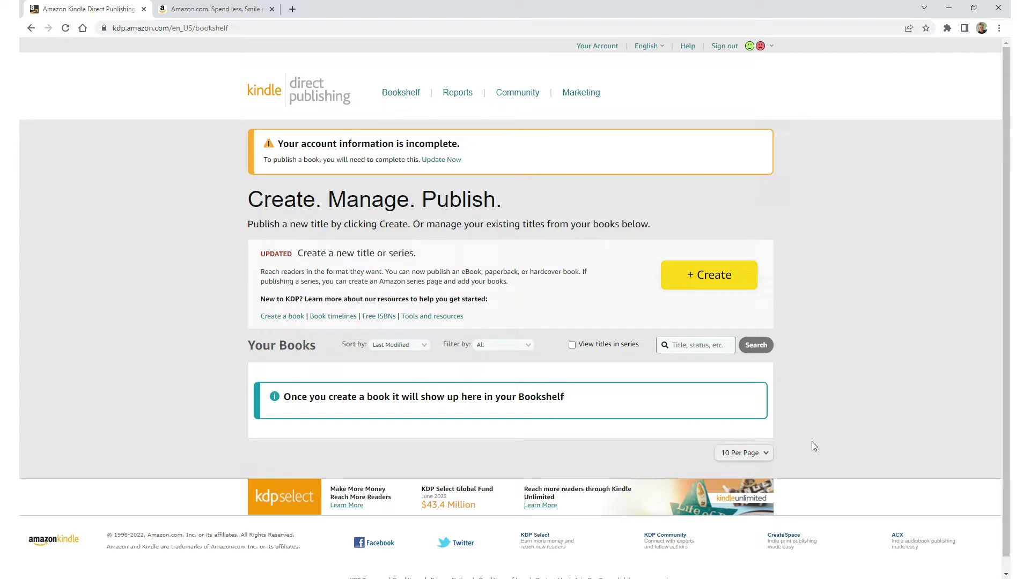
pyautogui.moveTo(802, 161)
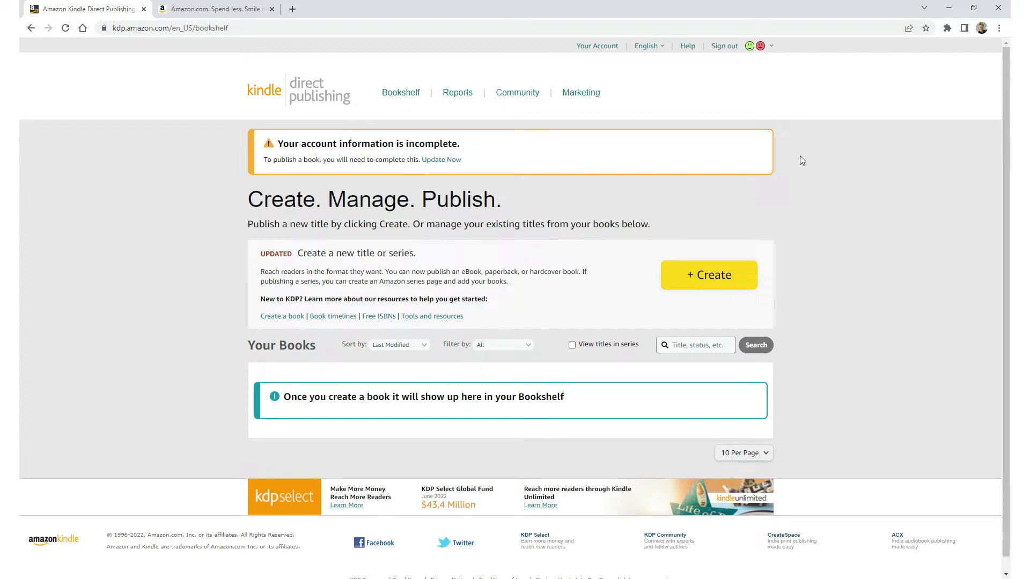
pyautogui.moveTo(796, 166)
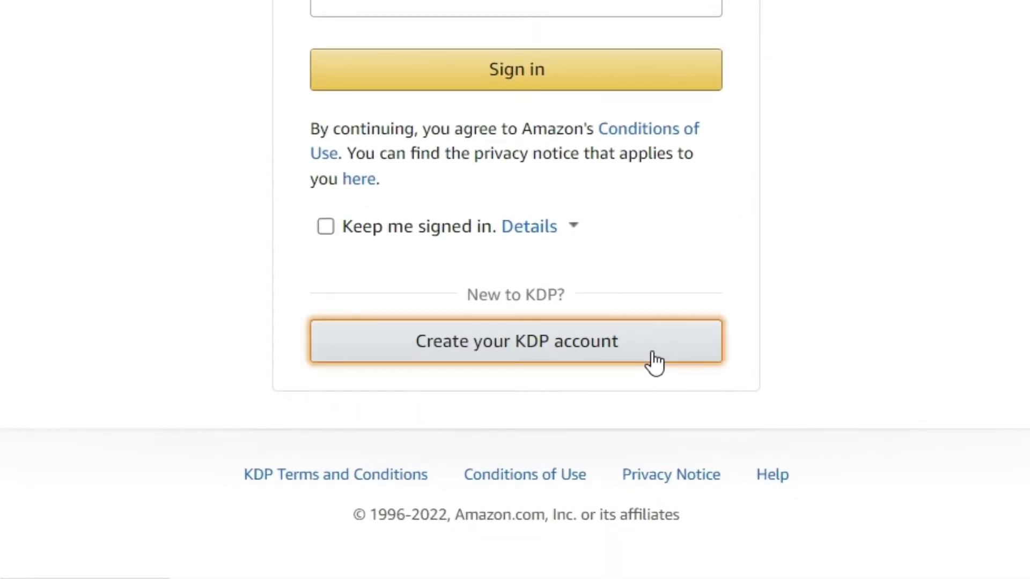
# View the Create your KDP account registration form with its empty name, email and password fields.
pyautogui.click(515, 341)
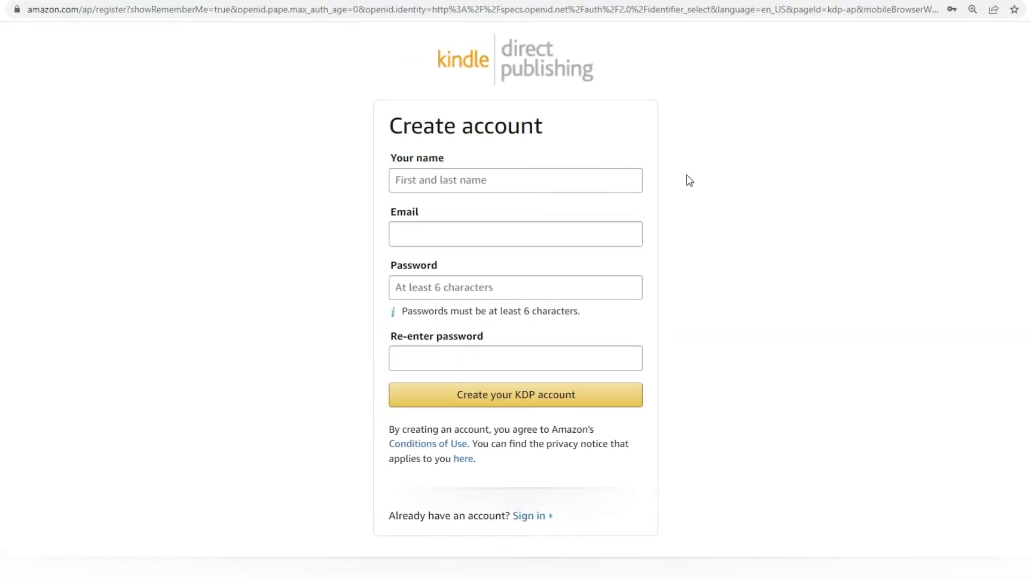
pyautogui.moveTo(674, 361)
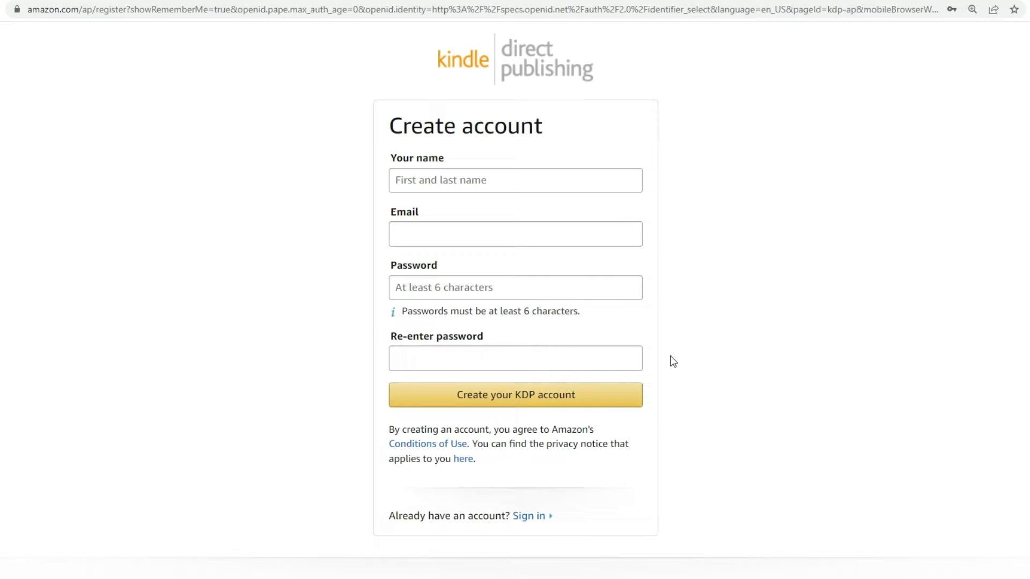
pyautogui.moveTo(663, 238)
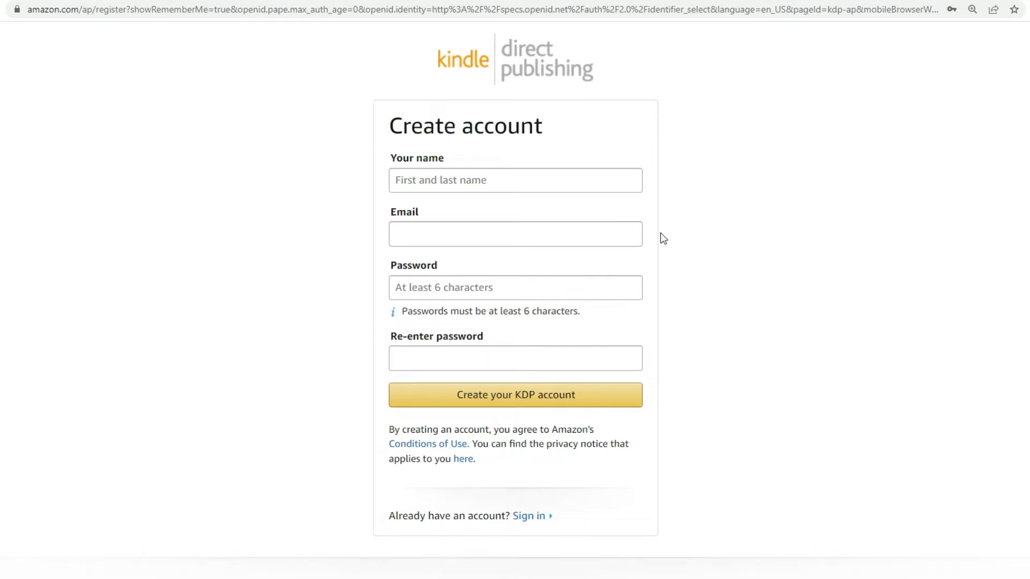
pyautogui.moveTo(689, 286)
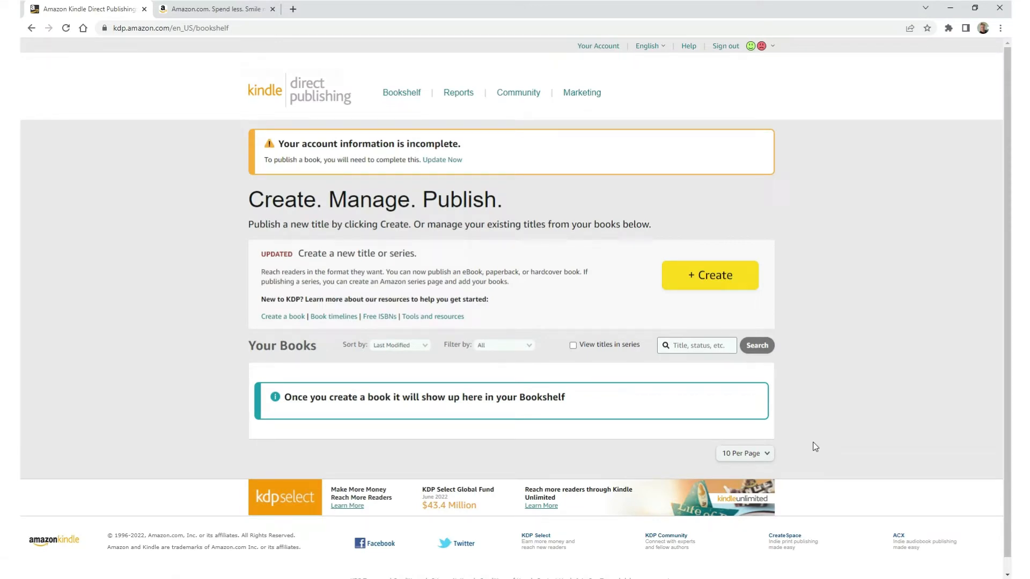
pyautogui.moveTo(802, 160)
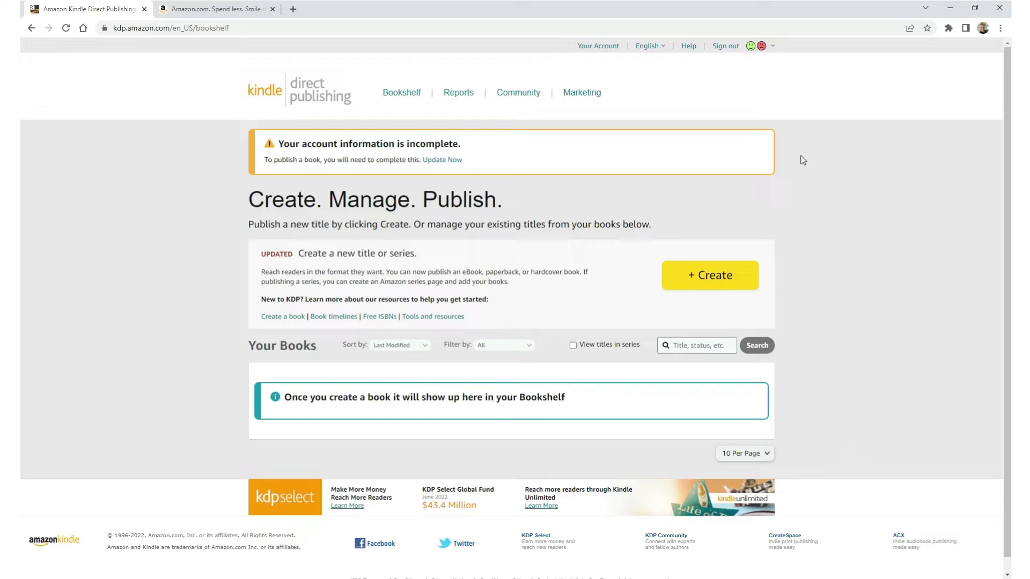
pyautogui.moveTo(796, 165)
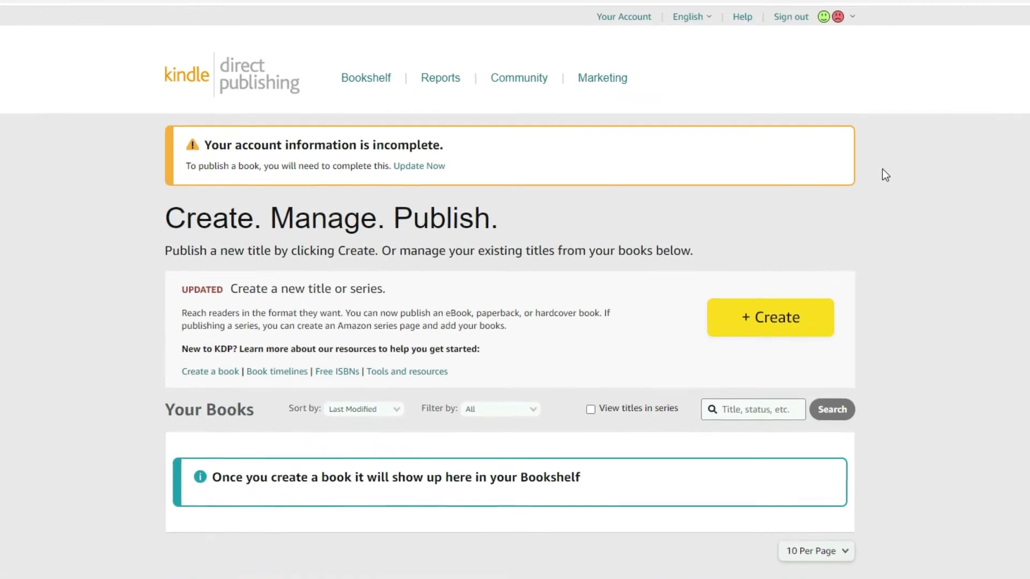
pyautogui.moveTo(604, 483)
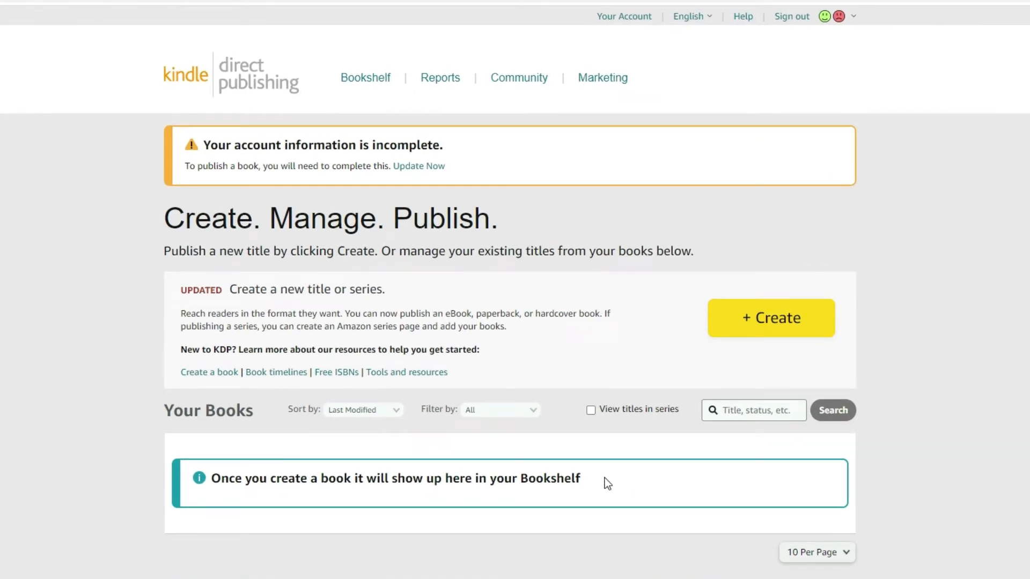
pyautogui.moveTo(611, 479)
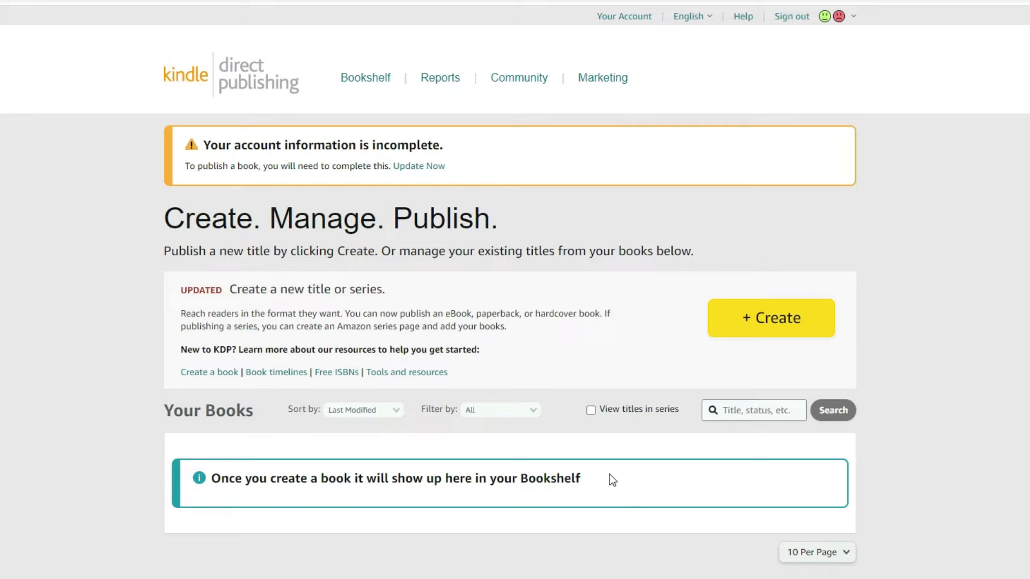
pyautogui.moveTo(727, 334)
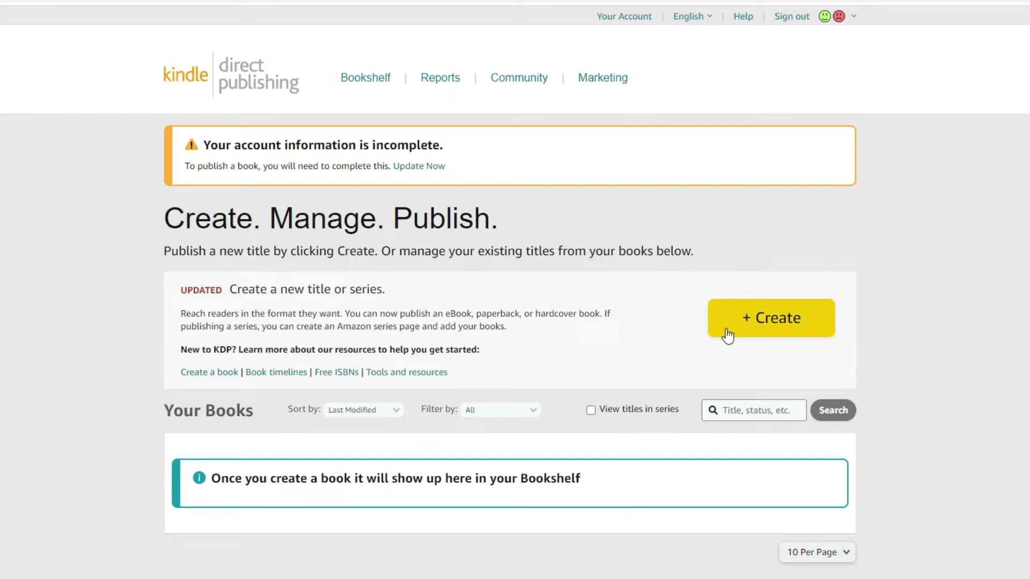
pyautogui.moveTo(823, 332)
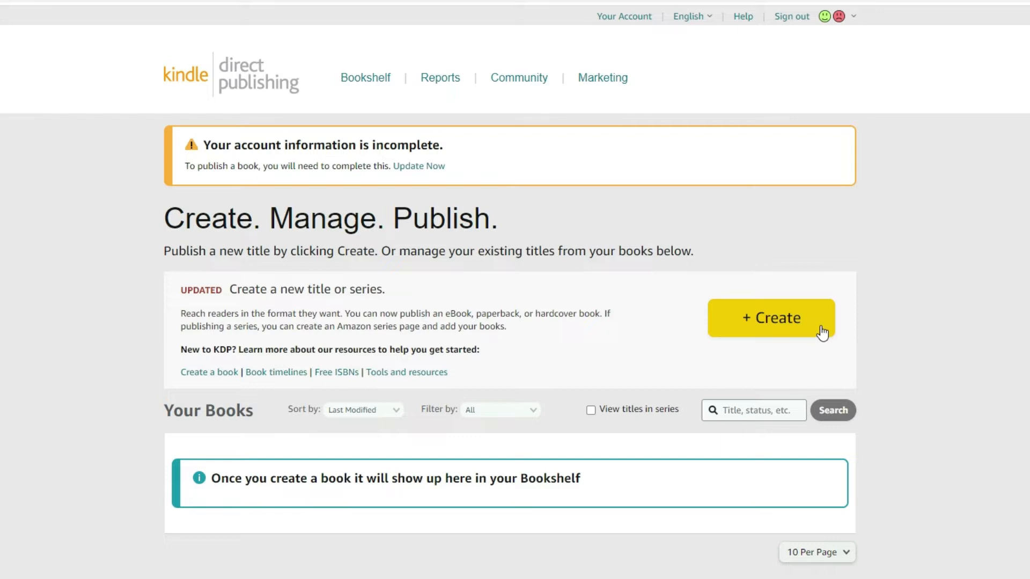
pyautogui.moveTo(813, 334)
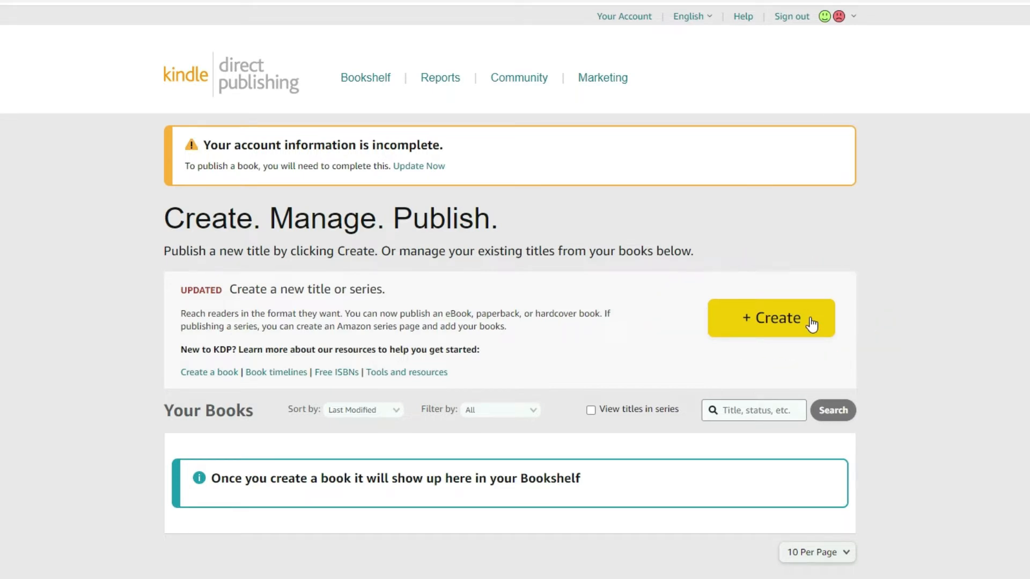
pyautogui.moveTo(881, 188)
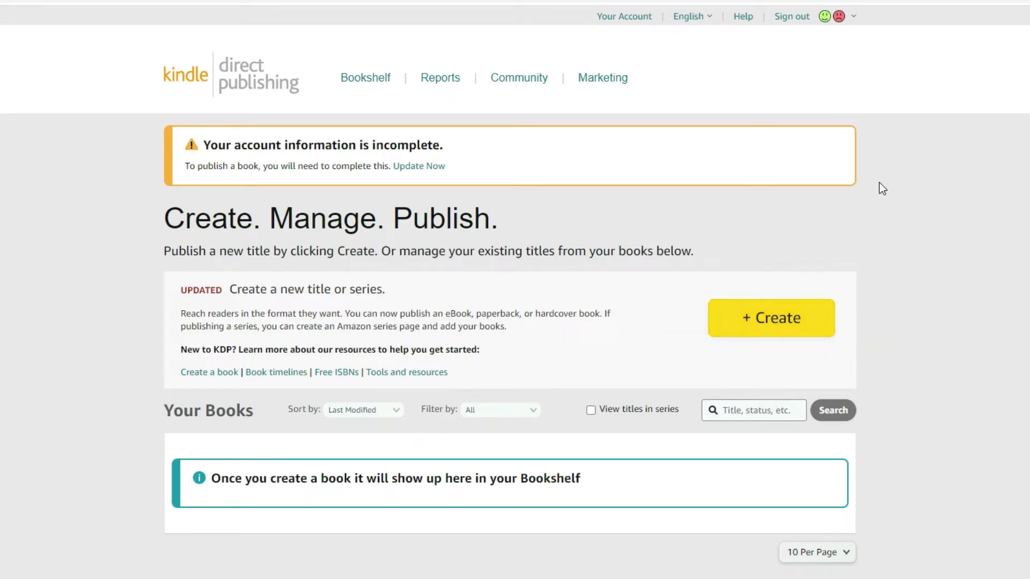
pyautogui.moveTo(770, 261)
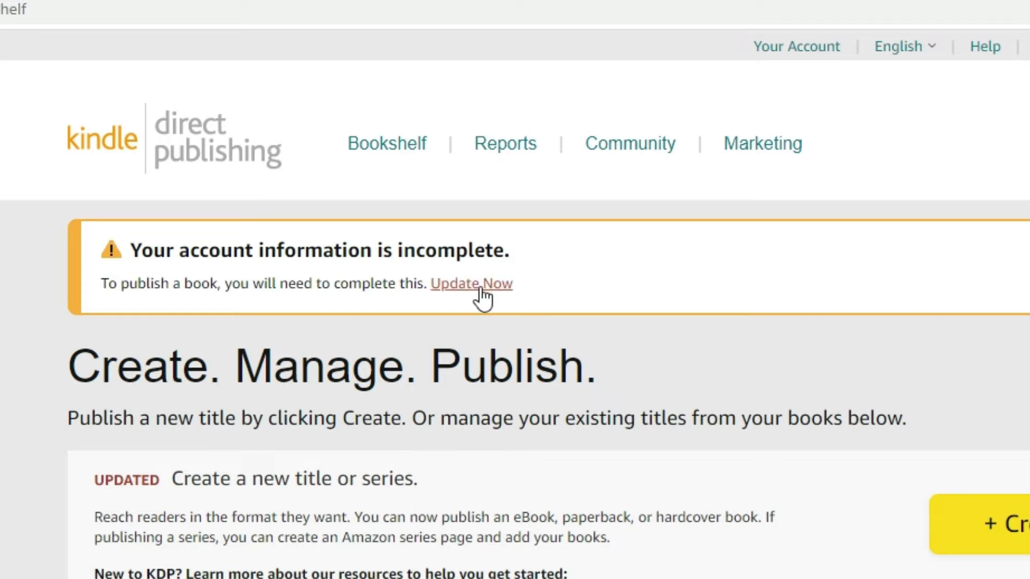
pyautogui.moveTo(578, 274)
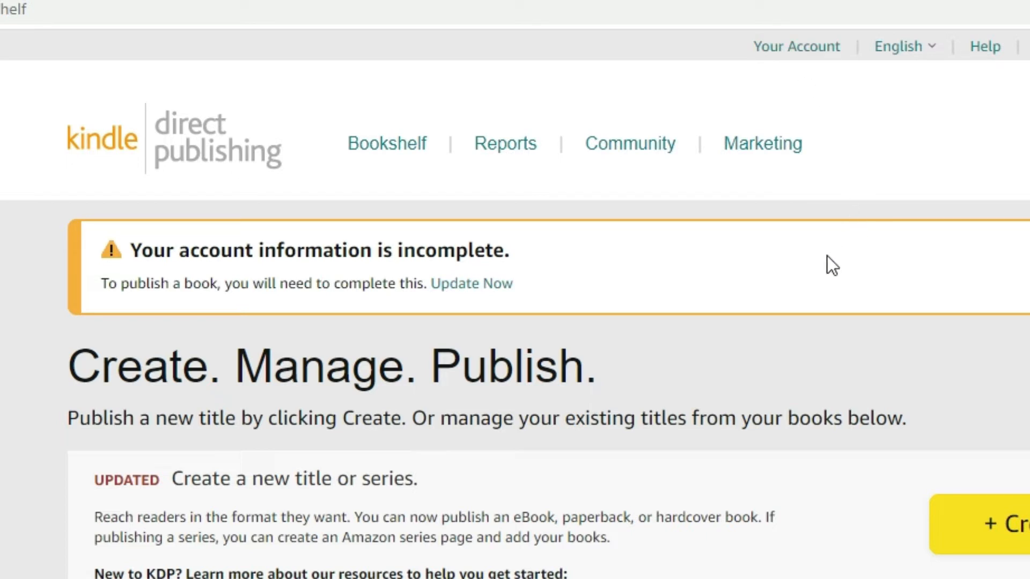
pyautogui.moveTo(795, 46)
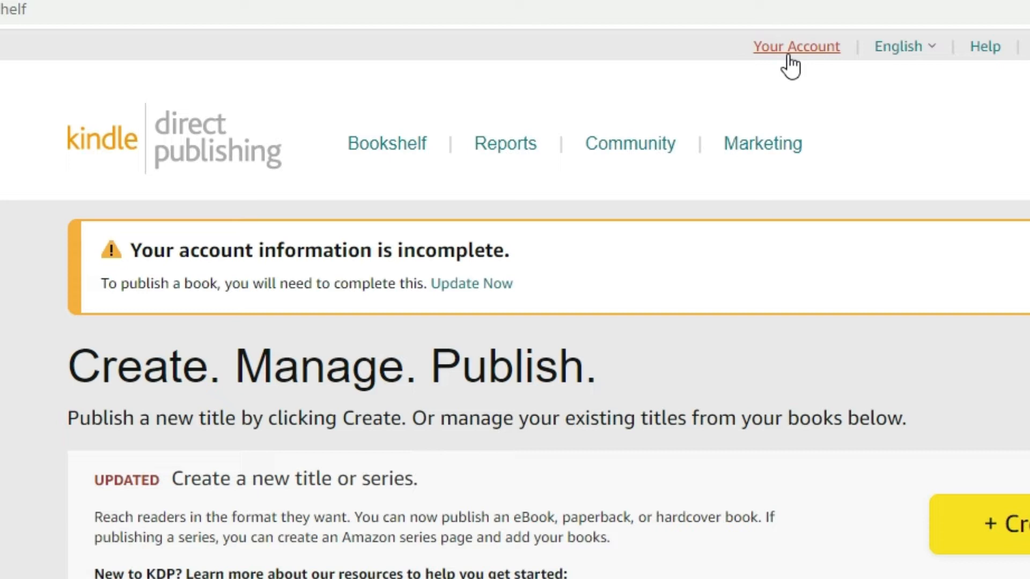
pyautogui.moveTo(471, 283)
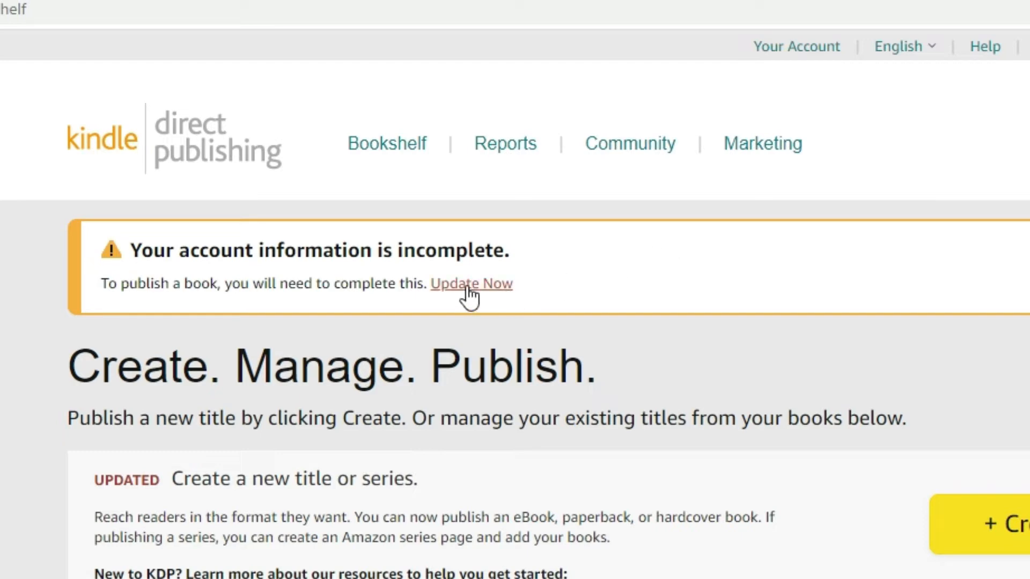
# Pass two-step verification with the texted OTP and reach the My Account country/region form.
pyautogui.click(471, 283)
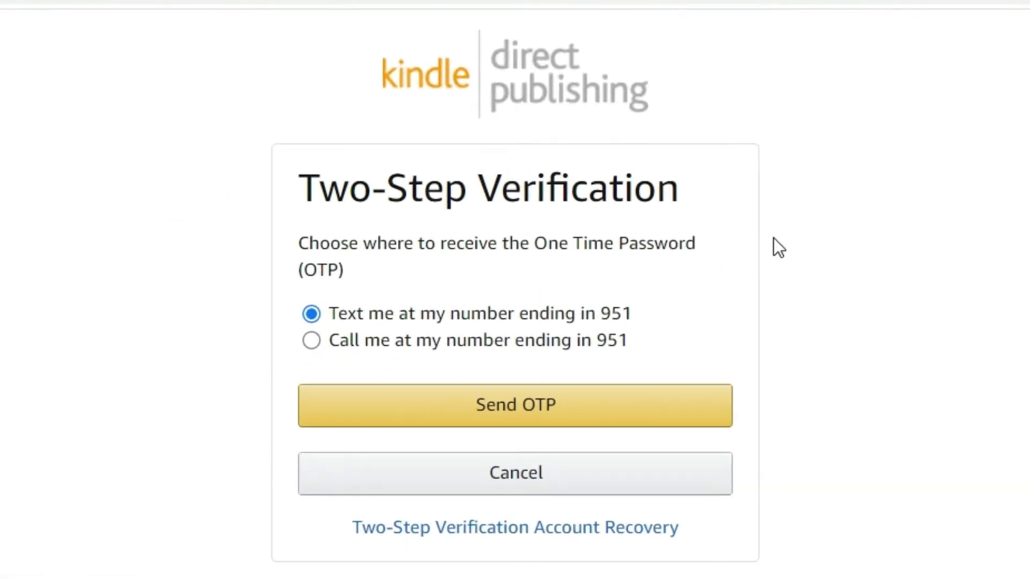
pyautogui.moveTo(640, 414)
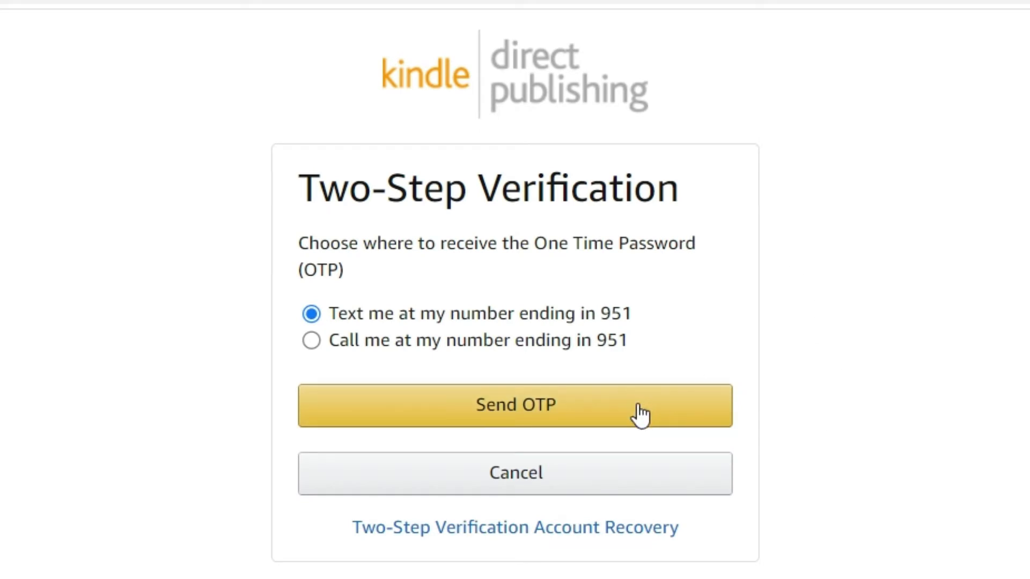
pyautogui.click(515, 405)
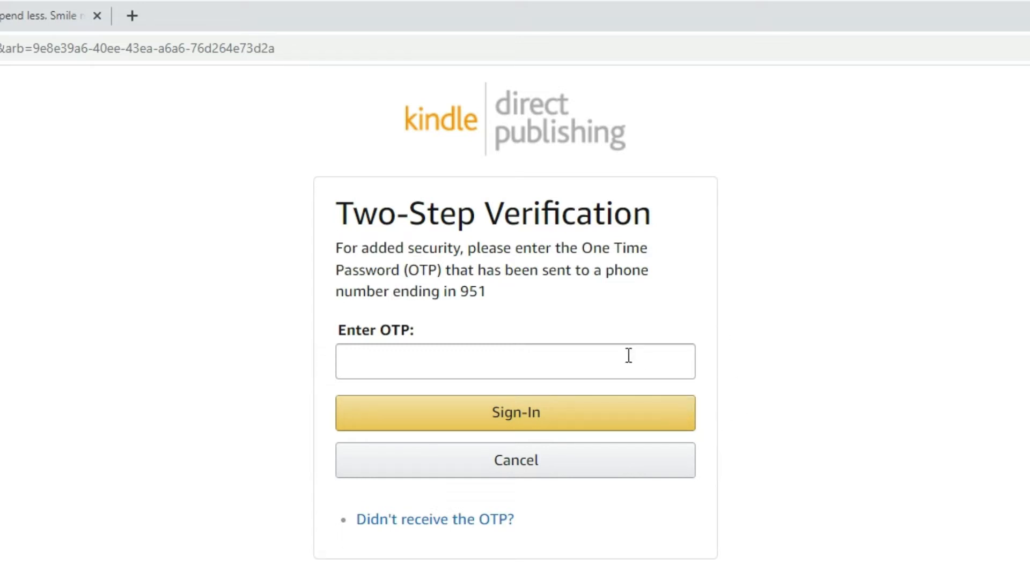
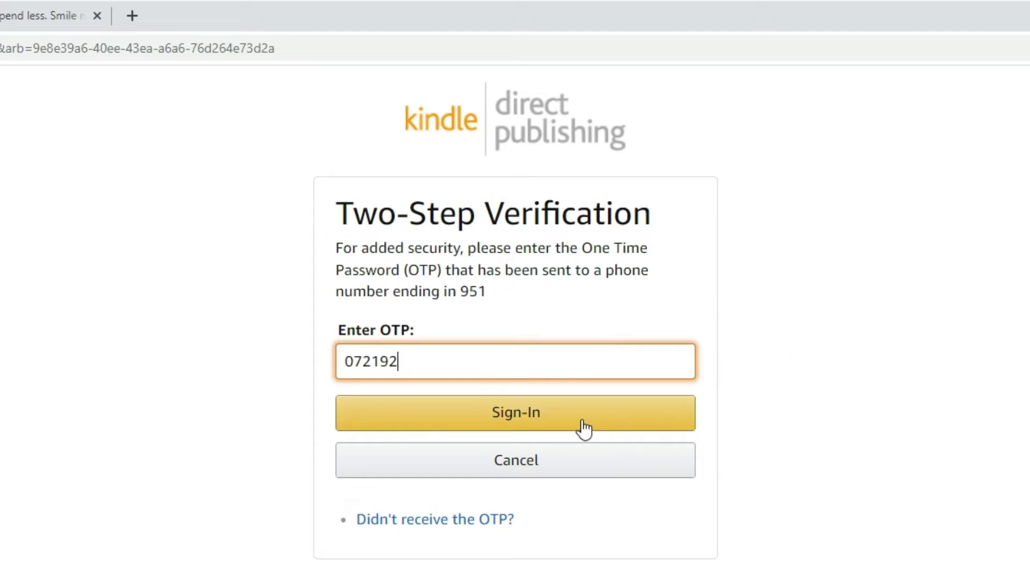
pyautogui.click(516, 412)
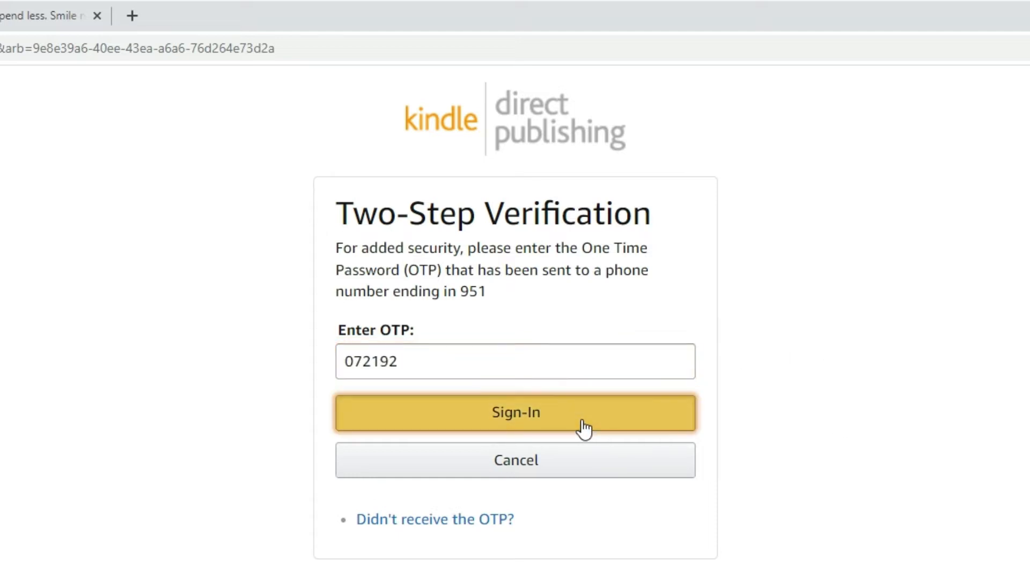
pyautogui.click(514, 413)
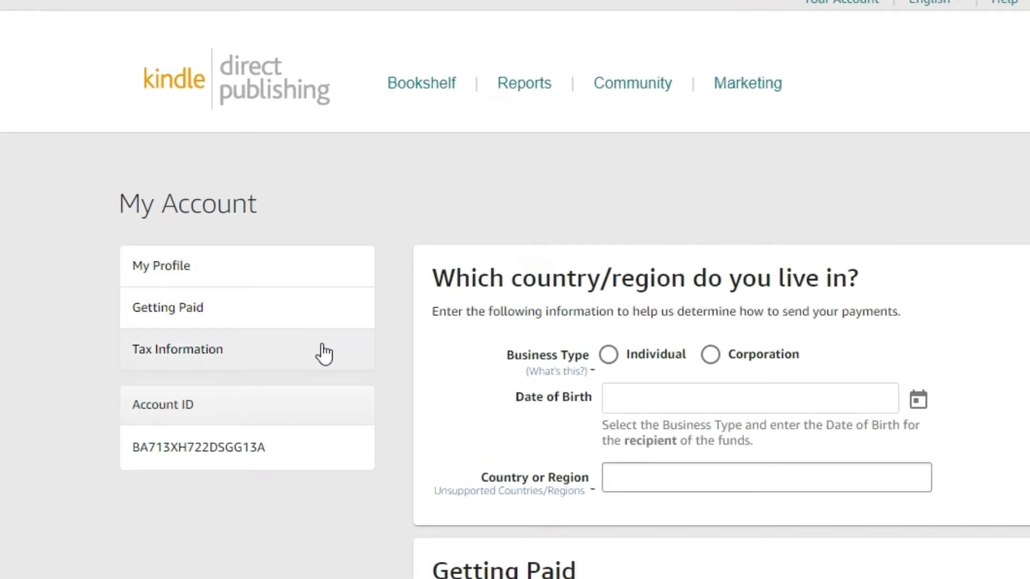
pyautogui.moveTo(313, 463)
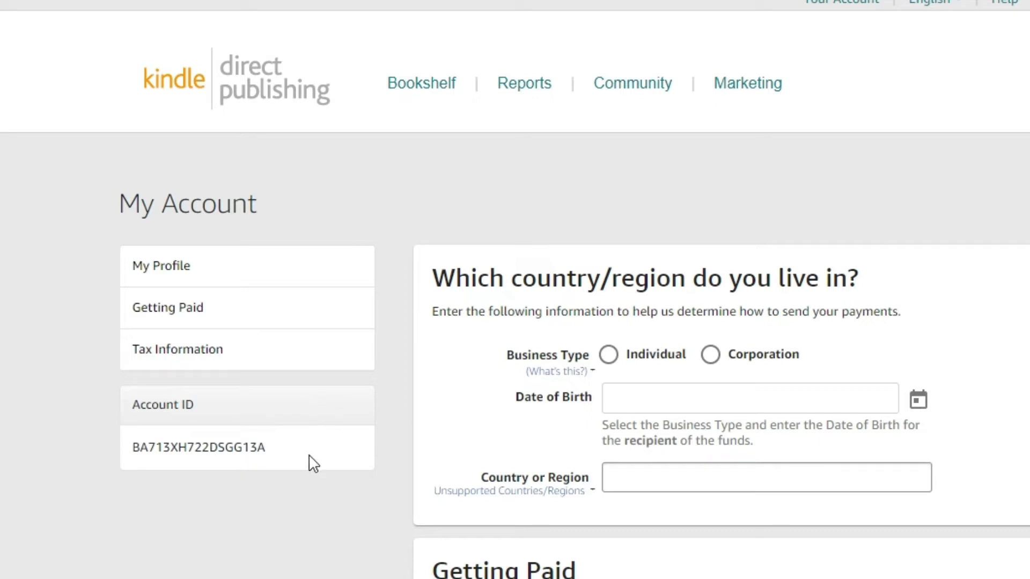
pyautogui.moveTo(281, 466)
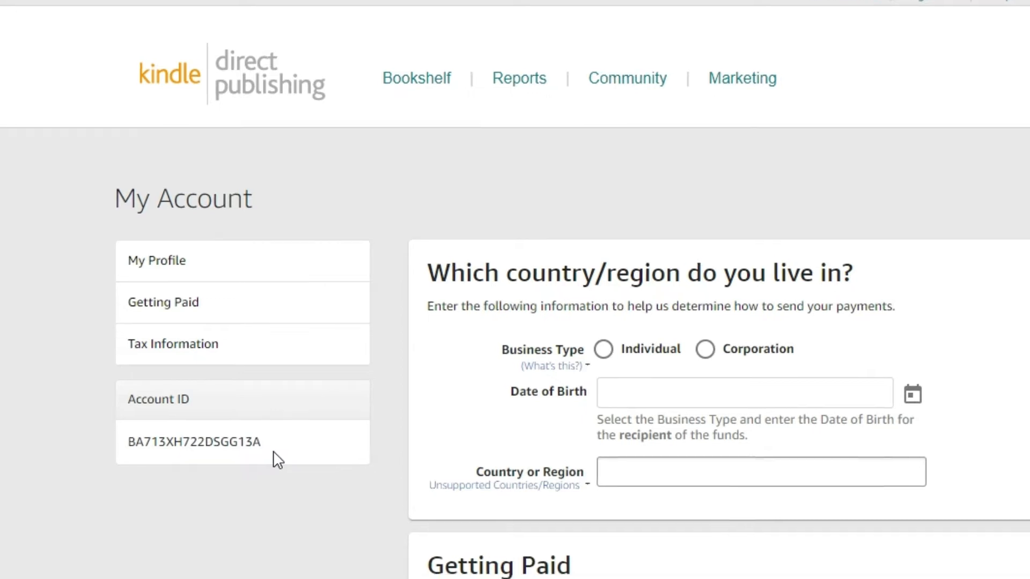
# Reveal the Country or Region dropdown list on the My Account payment form.
pyautogui.scroll(-3)
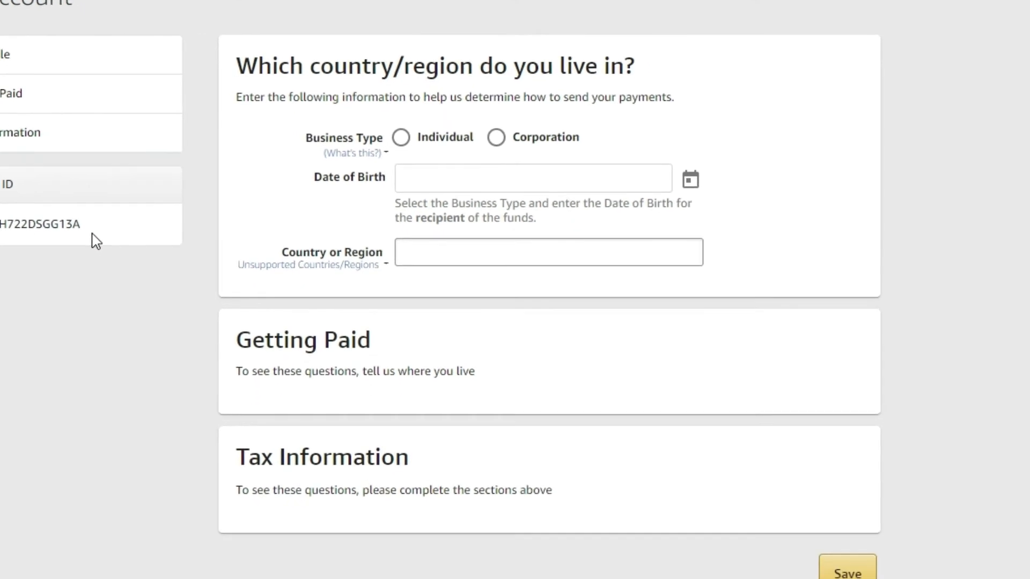
pyautogui.moveTo(711, 87)
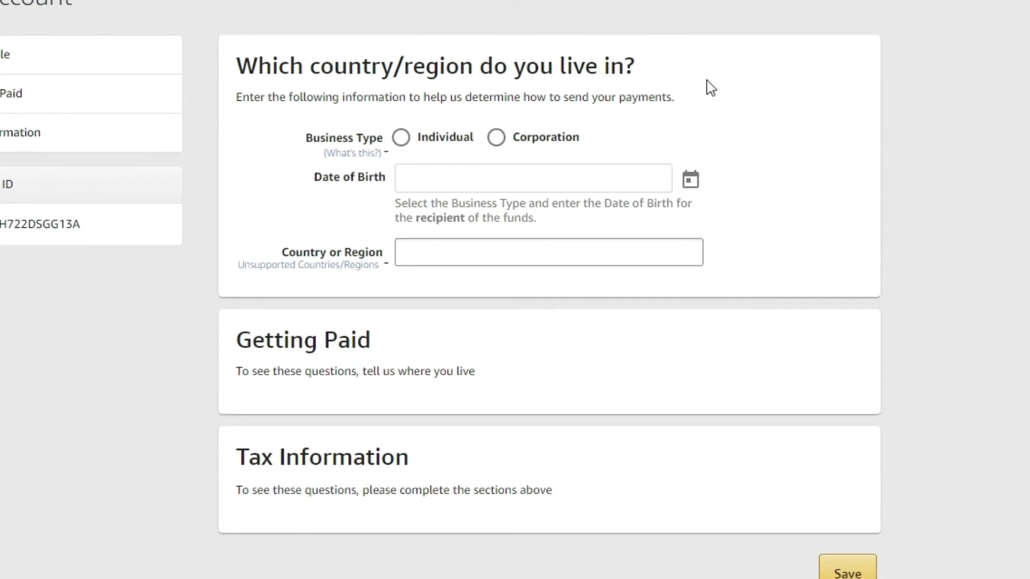
pyautogui.moveTo(695, 78)
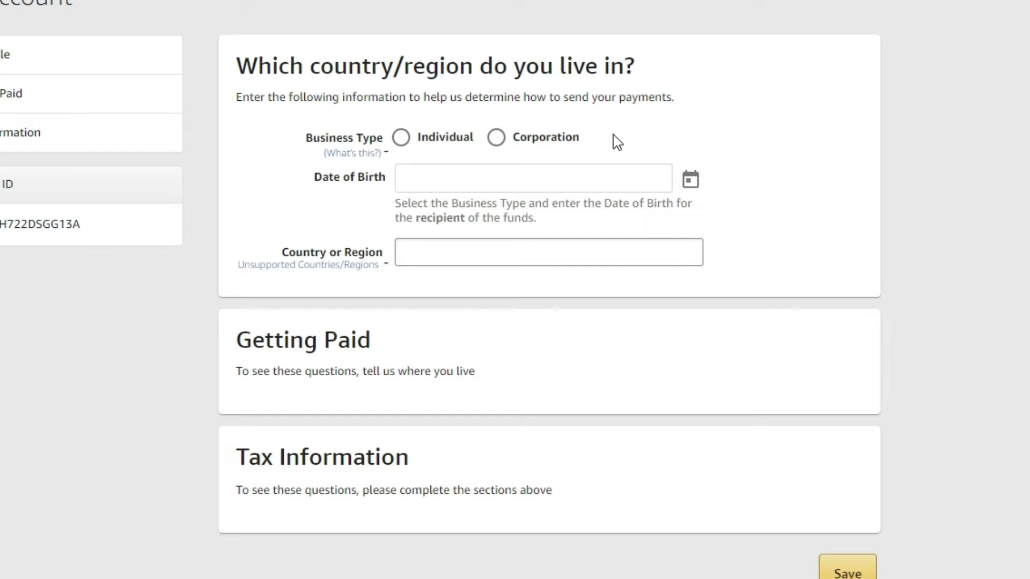
pyautogui.moveTo(609, 147)
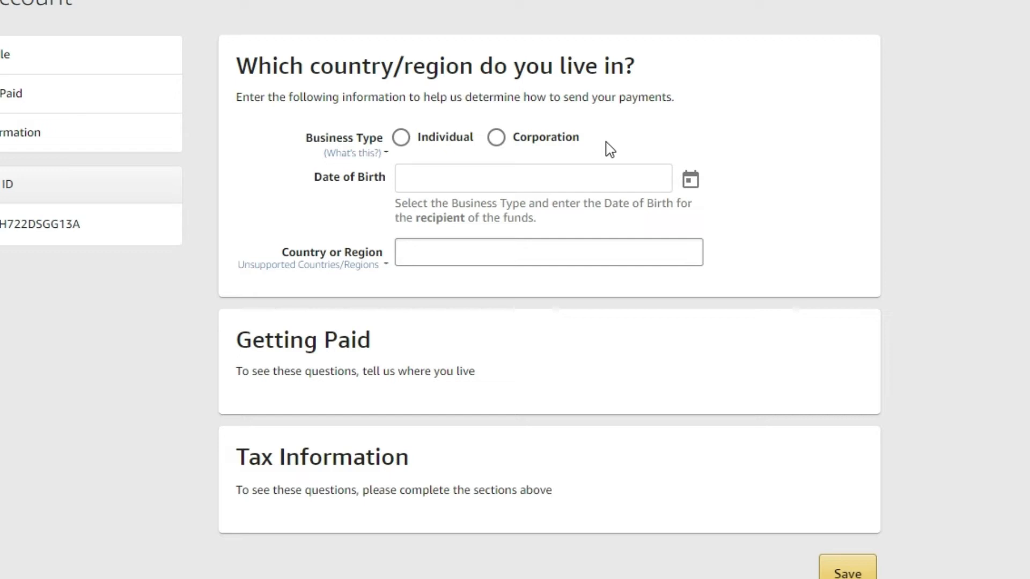
pyautogui.click(548, 251)
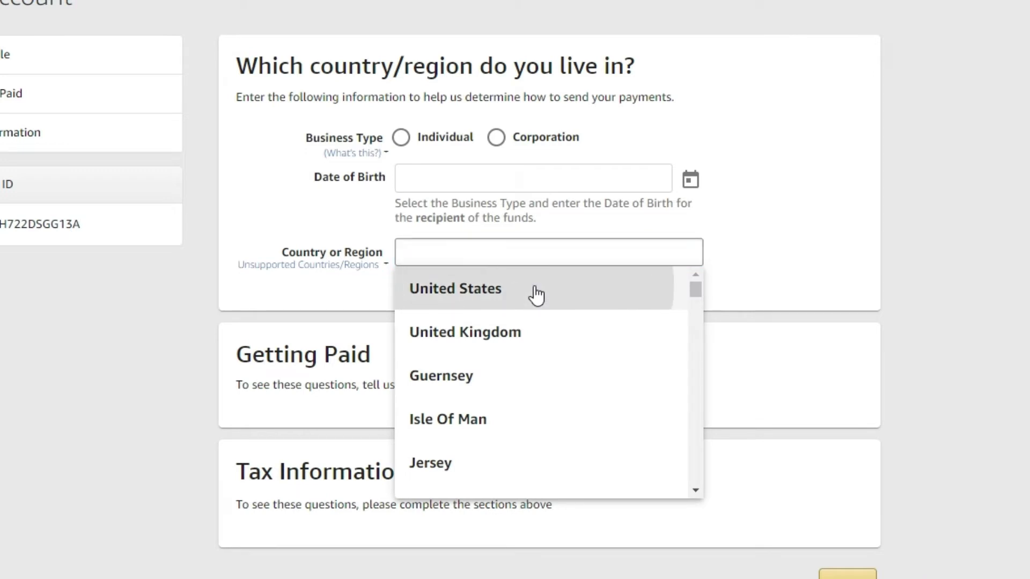
# Set United States as country of residence and move down to the Getting Paid section.
pyautogui.click(454, 288)
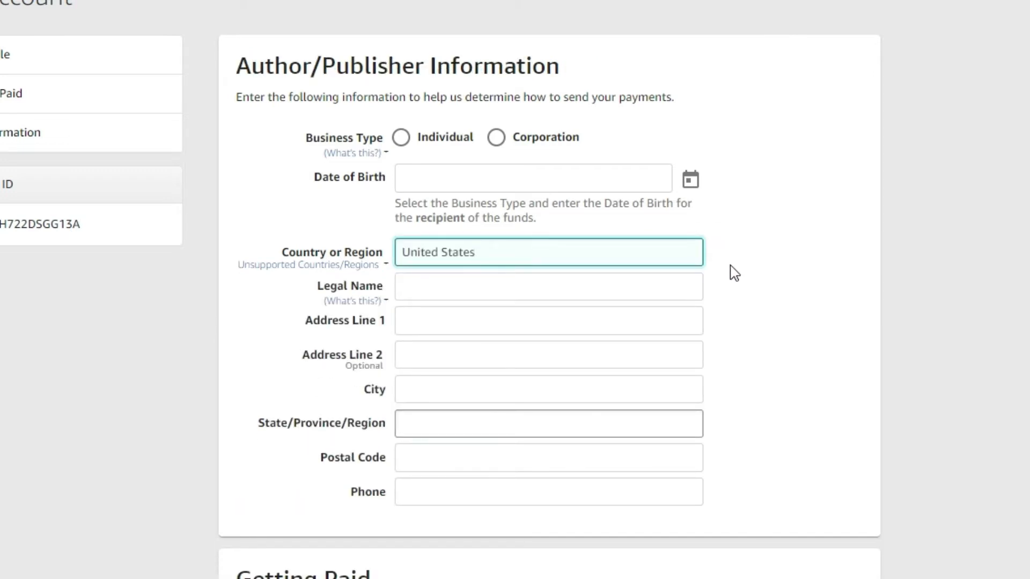
pyautogui.scroll(-3)
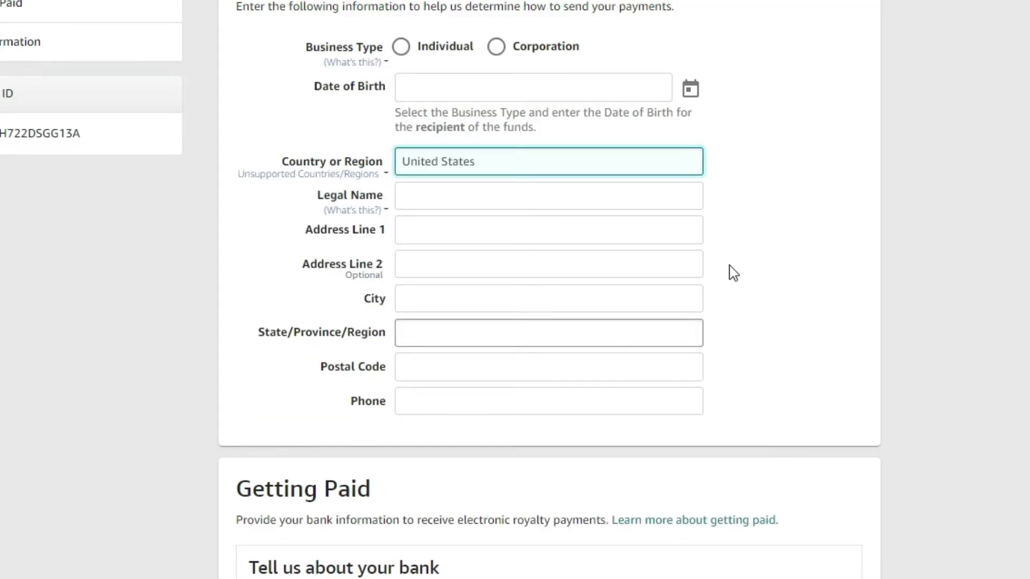
pyautogui.scroll(-3)
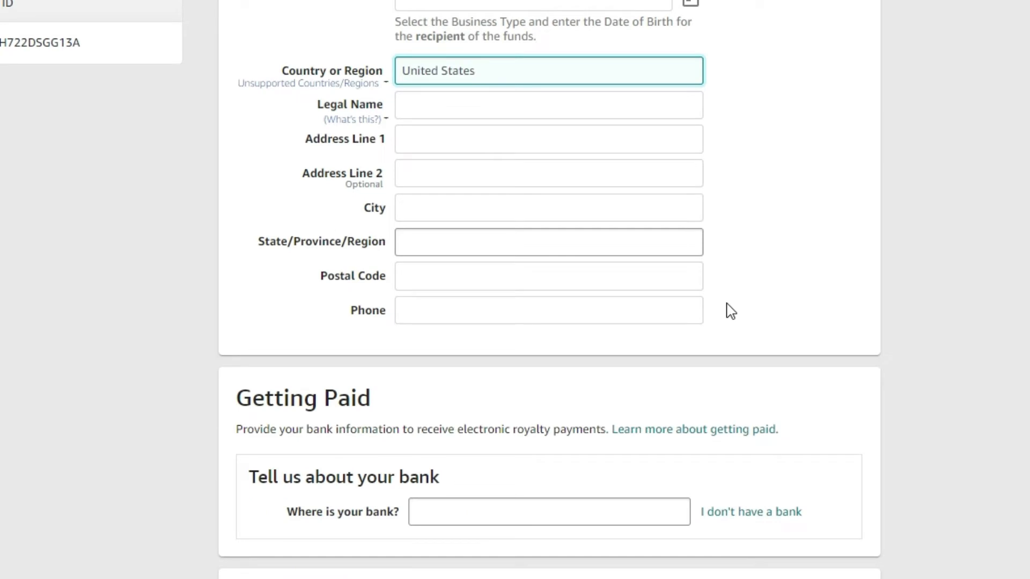
pyautogui.scroll(-3)
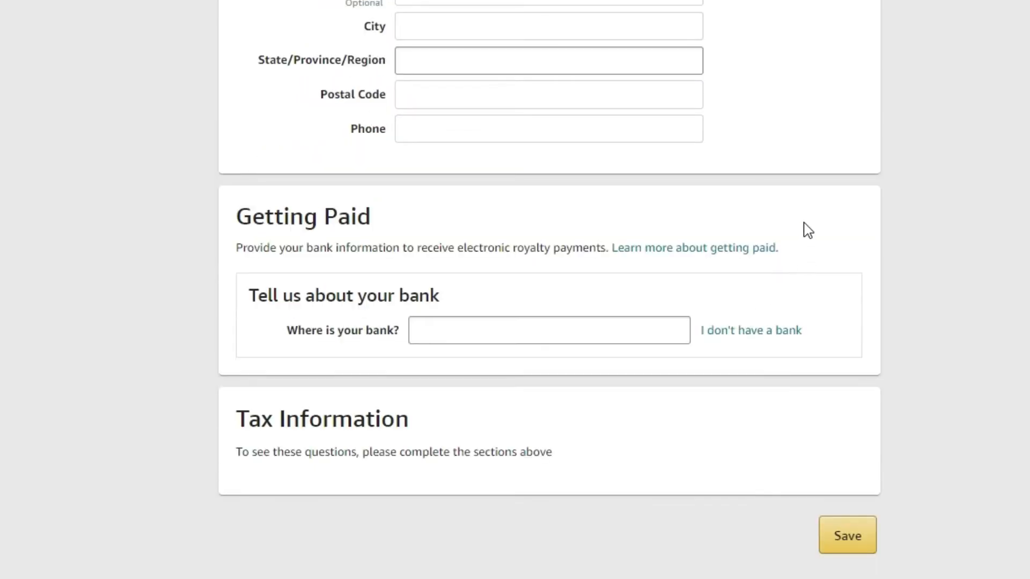
# Set the bank location to United States and visit the required Account number and Routing number fields.
pyautogui.scroll(-3)
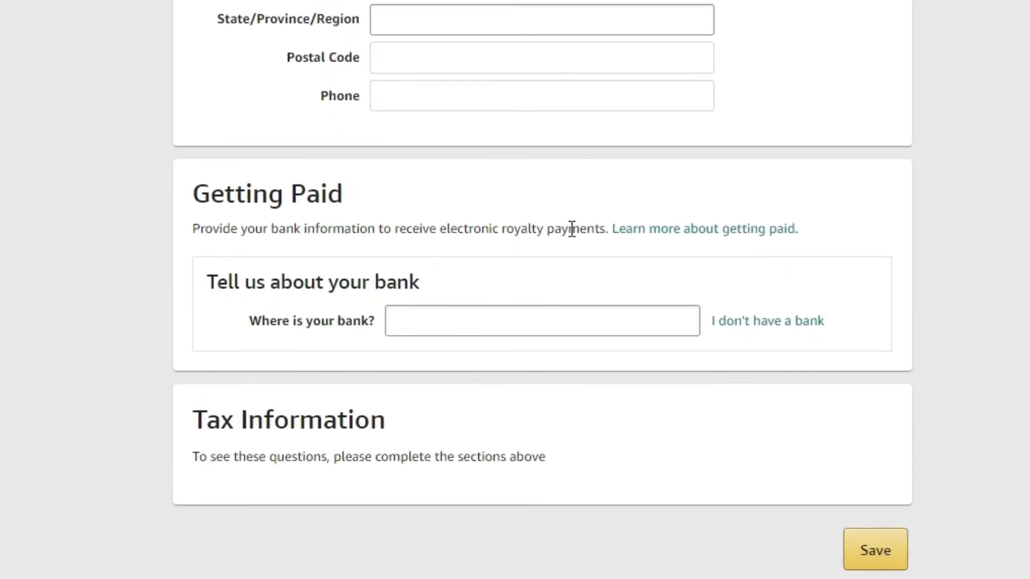
pyautogui.scroll(-3)
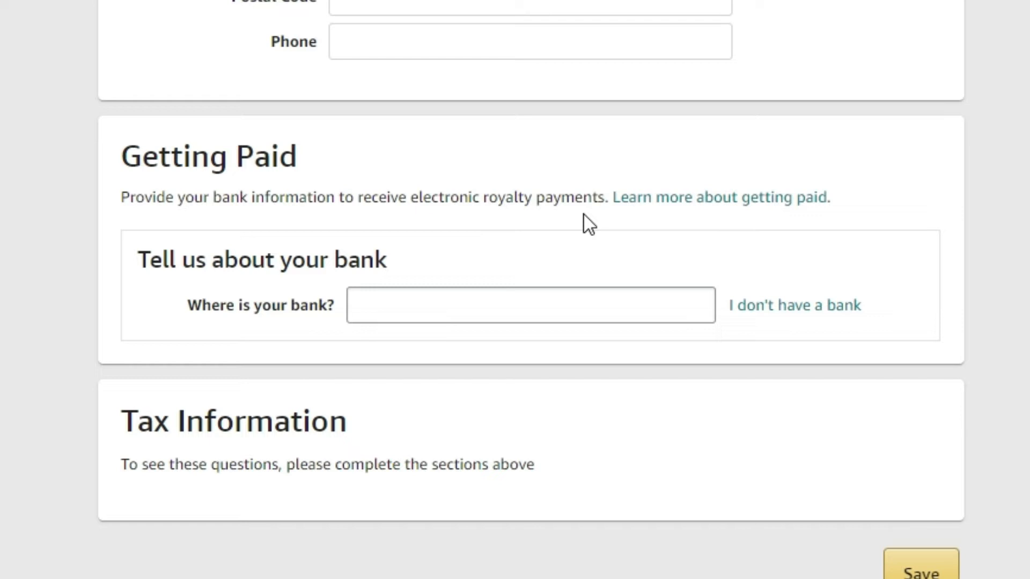
pyautogui.moveTo(501, 248)
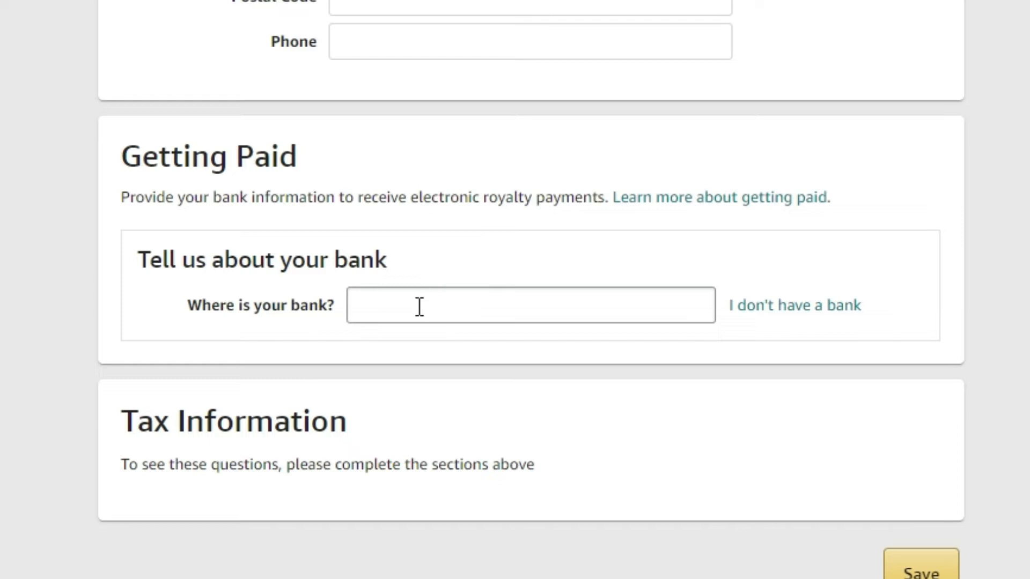
pyautogui.click(530, 305)
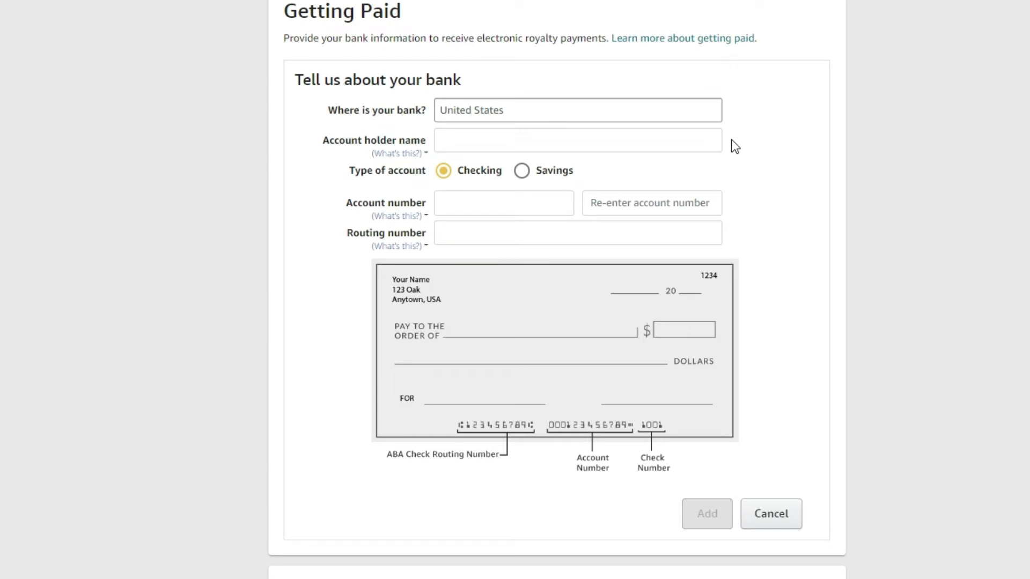
pyautogui.moveTo(773, 178)
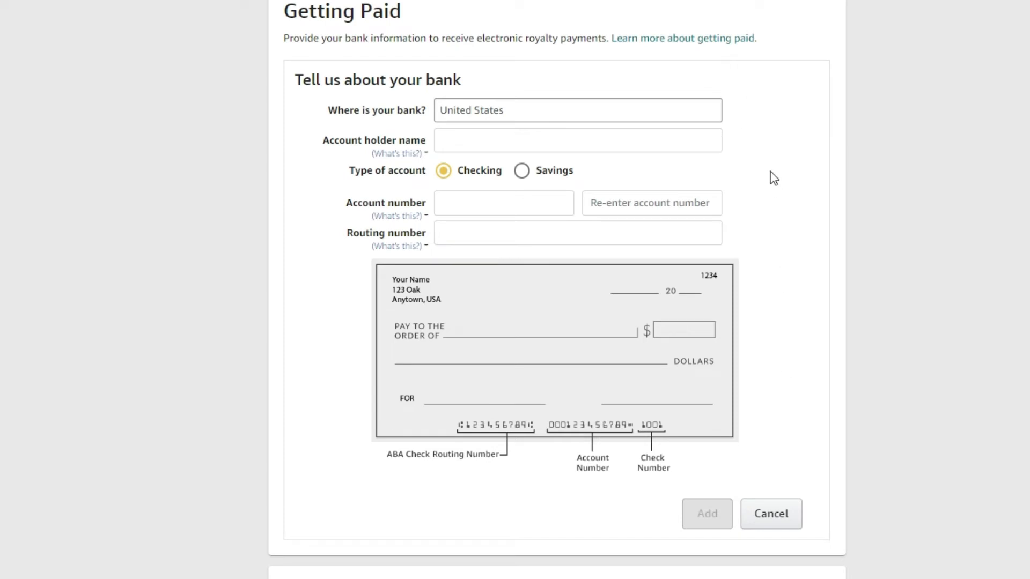
pyautogui.moveTo(741, 146)
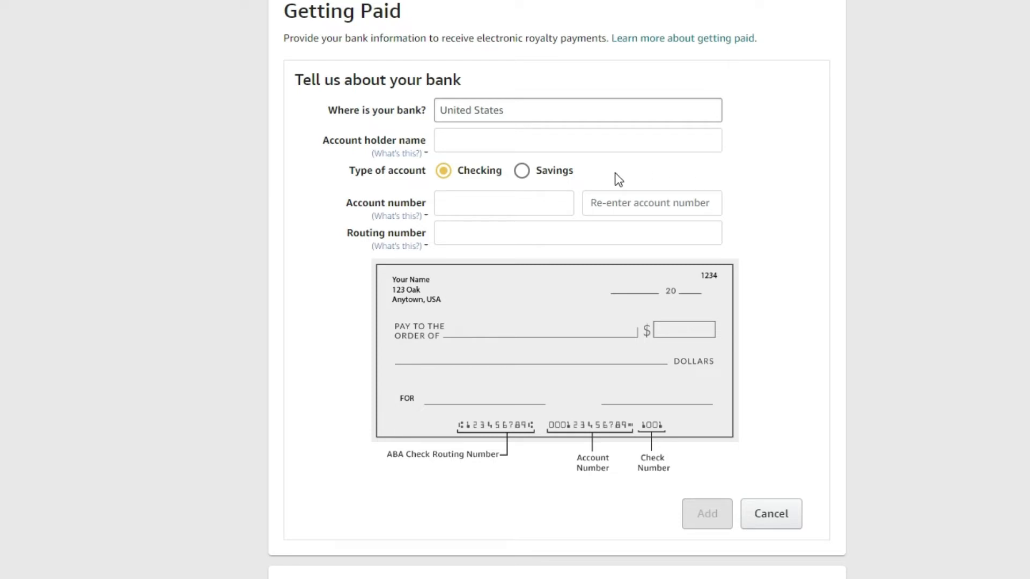
pyautogui.click(503, 203)
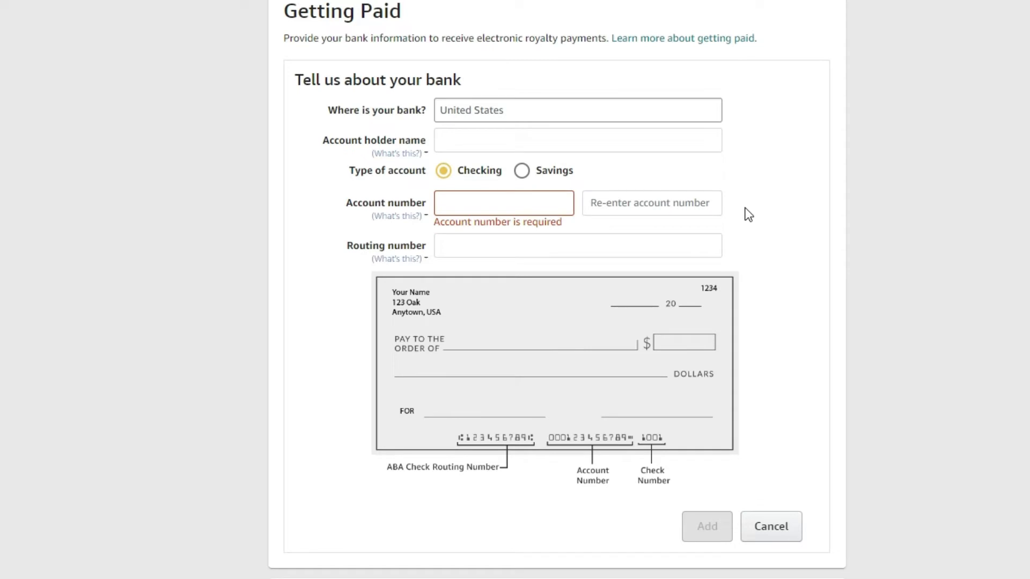
pyautogui.click(577, 245)
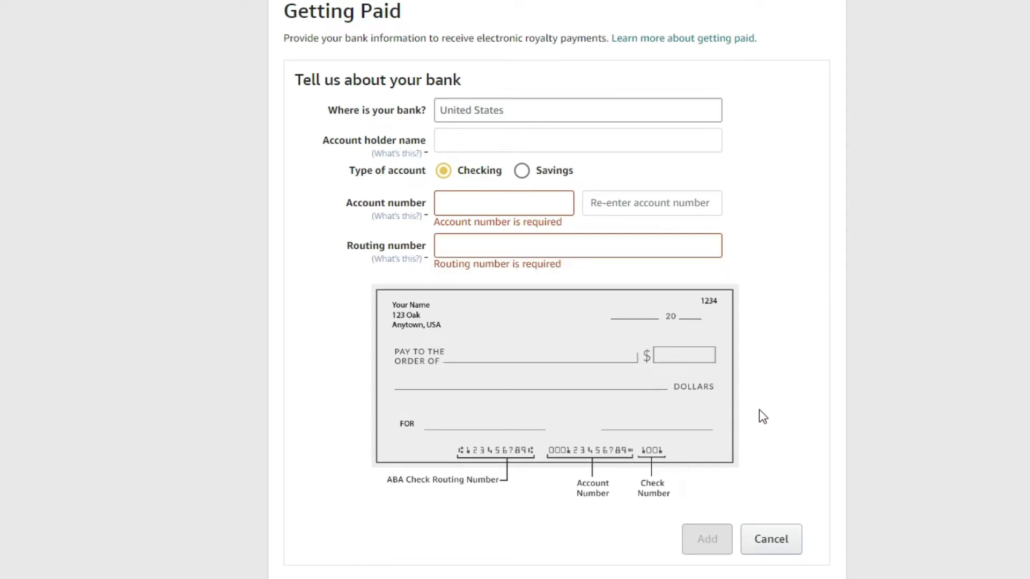
pyautogui.moveTo(458, 501)
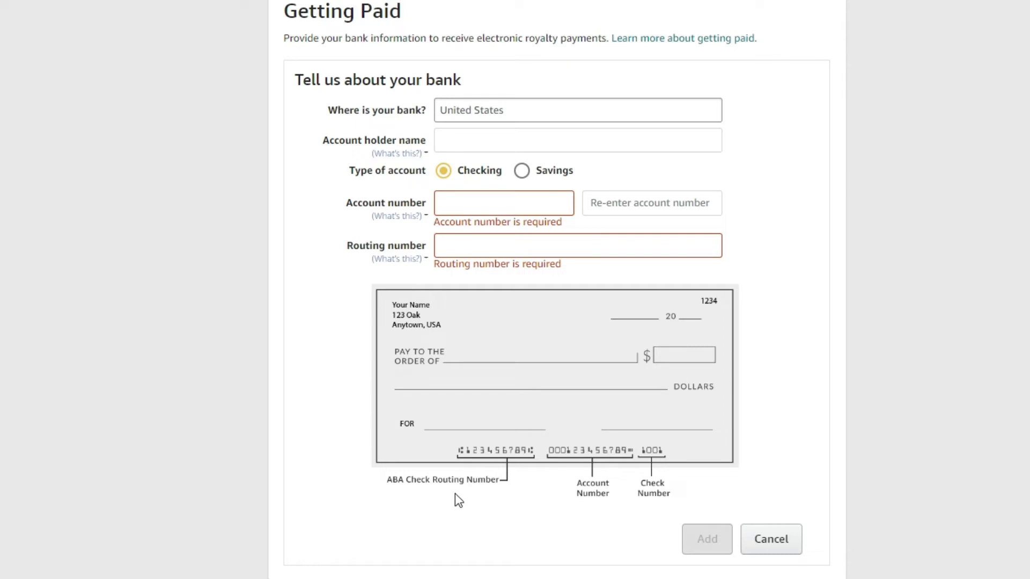
pyautogui.moveTo(604, 510)
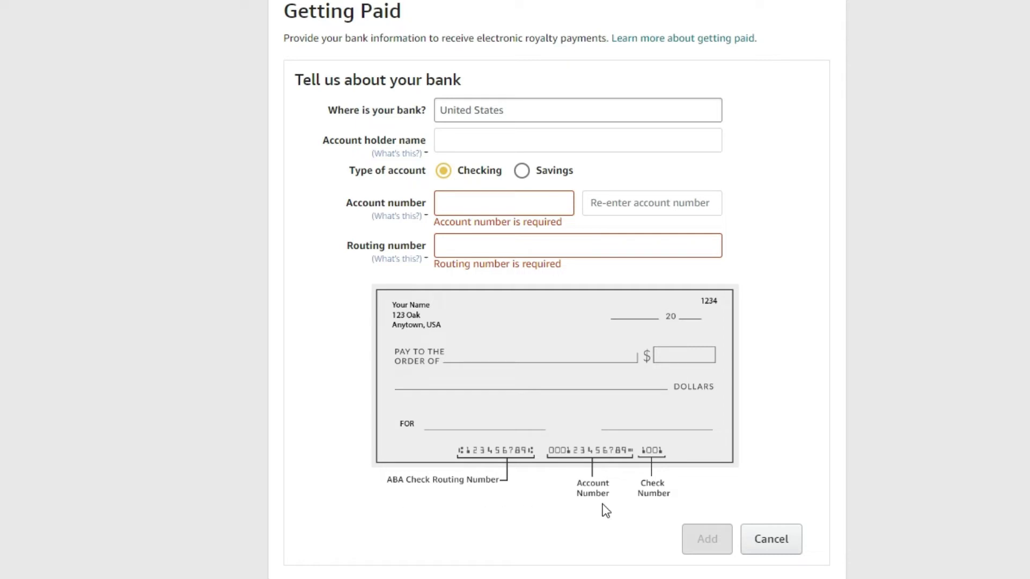
pyautogui.moveTo(783, 376)
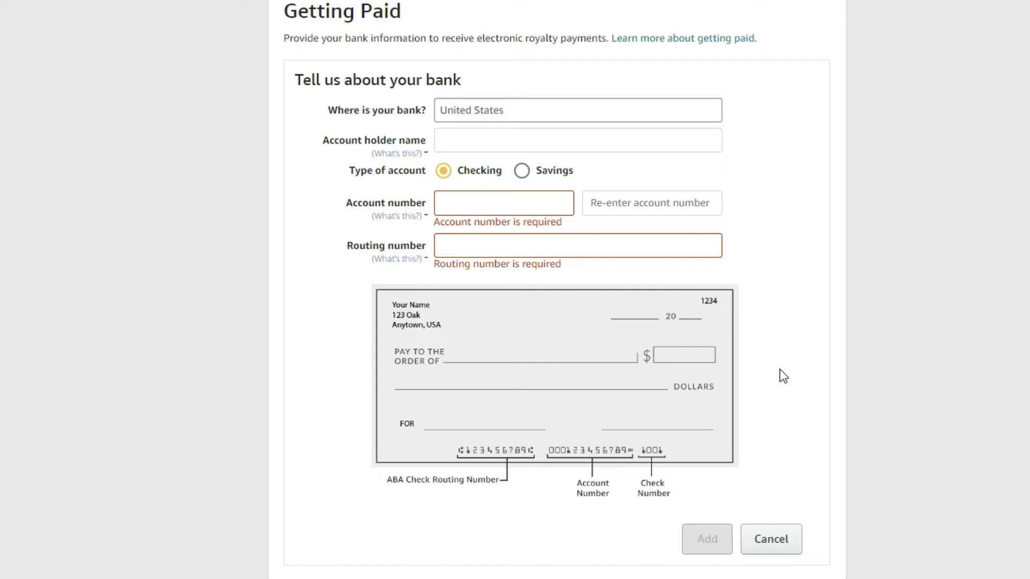
# Scroll through the Getting Paid bank form down to the locked Tax Information section and Save button.
pyautogui.scroll(-3)
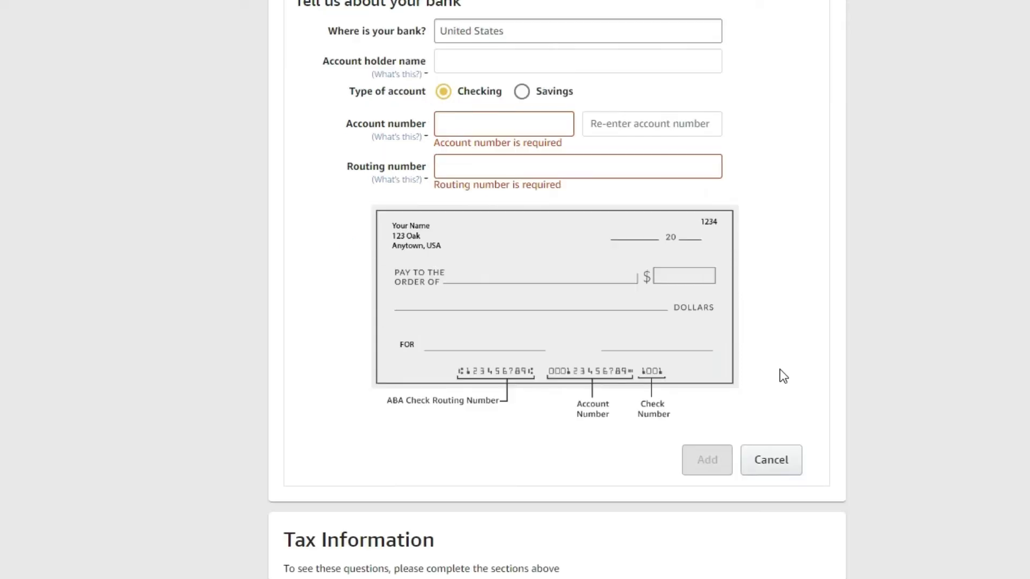
pyautogui.scroll(-3)
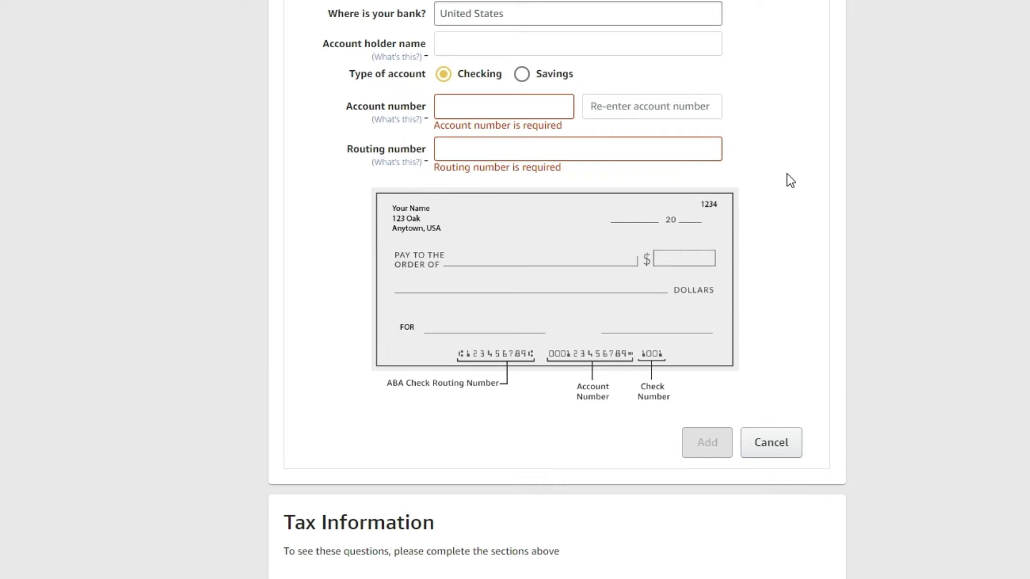
pyautogui.moveTo(791, 365)
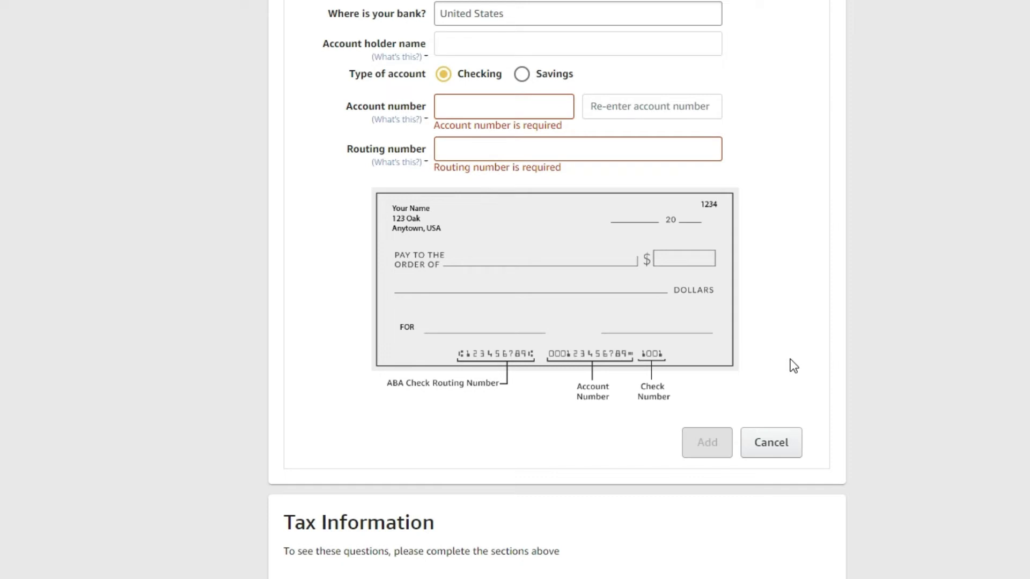
pyautogui.scroll(-3)
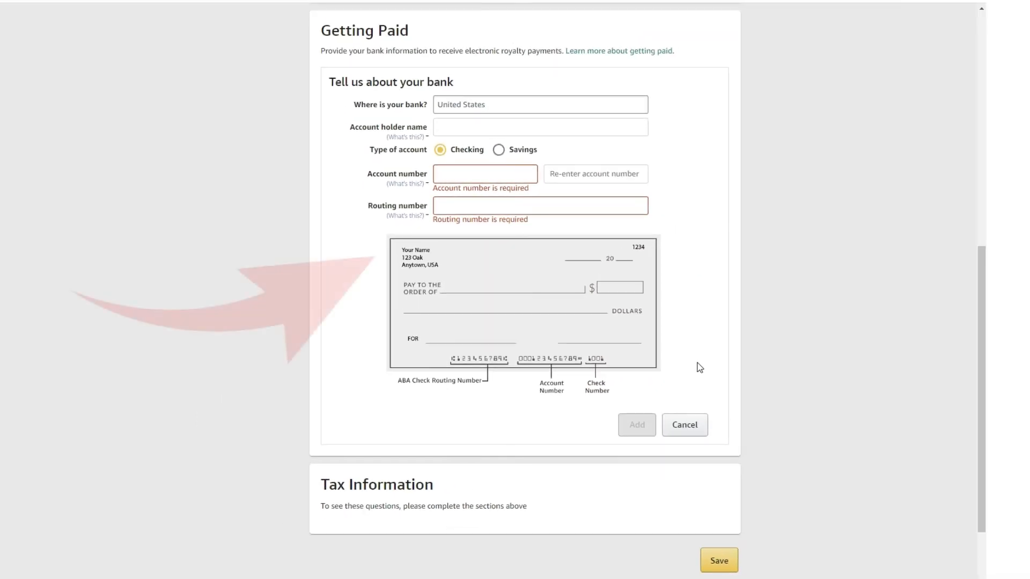
pyautogui.scroll(-3)
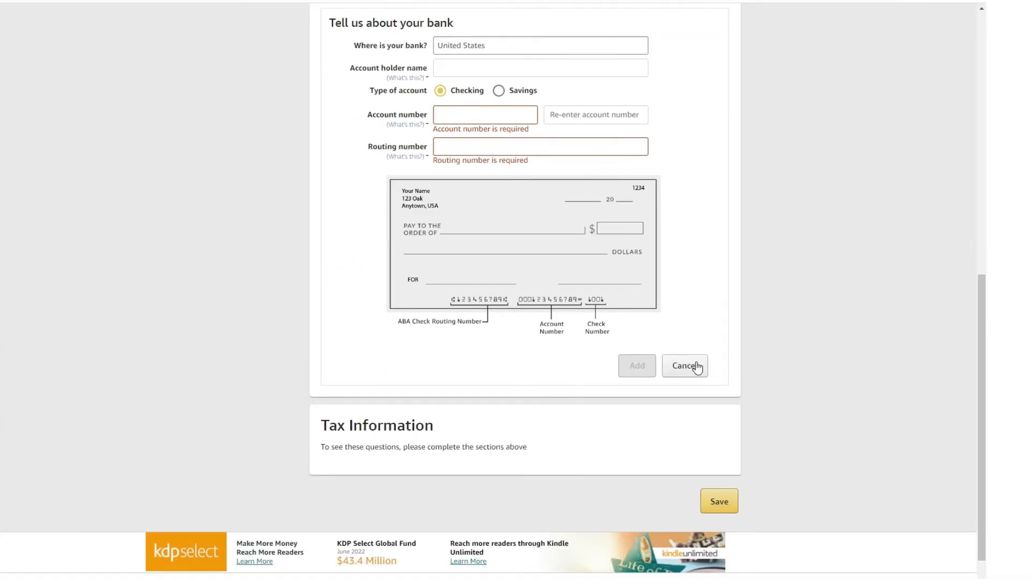
pyautogui.scroll(-3)
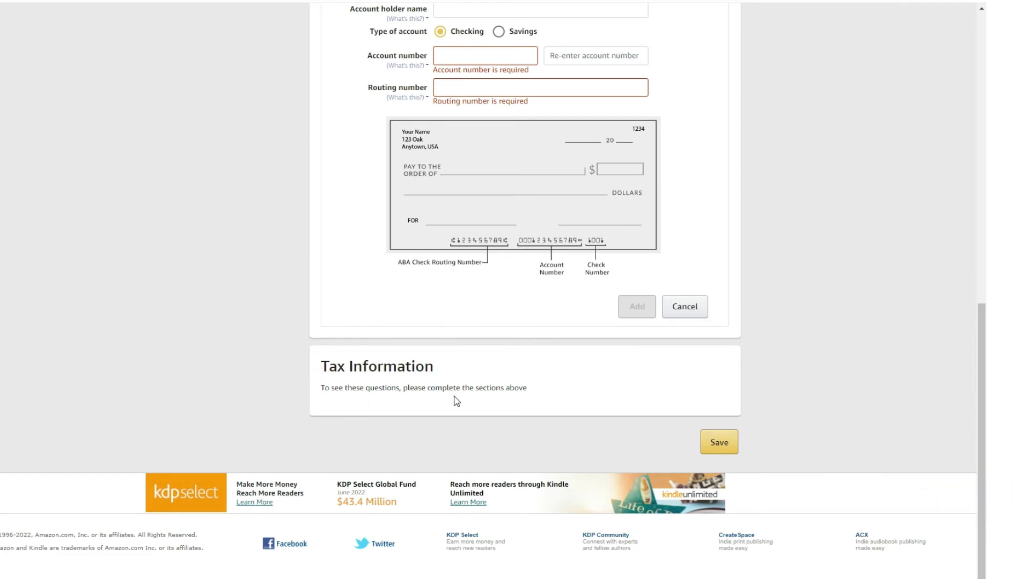
pyautogui.scroll(-3)
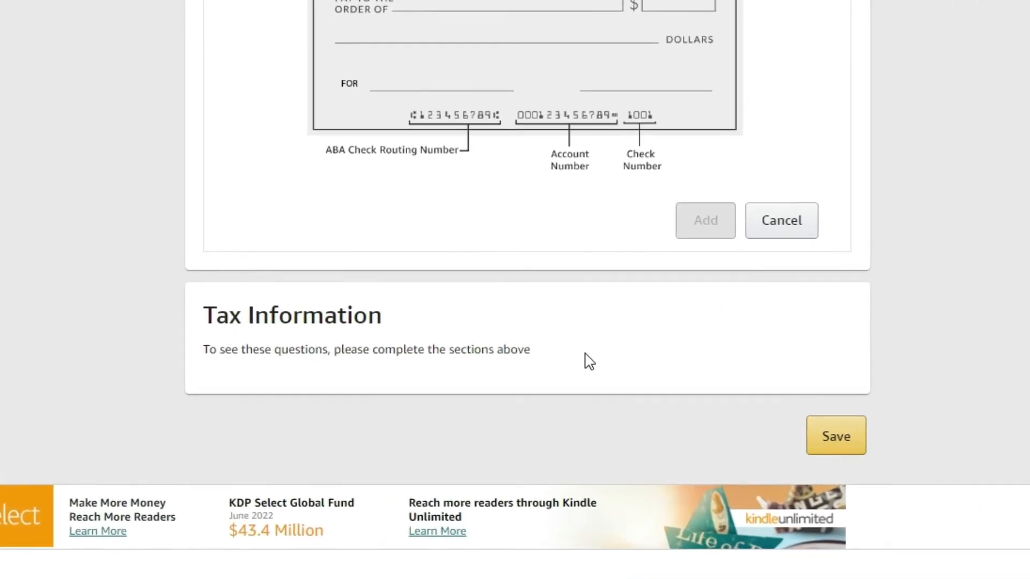
pyautogui.scroll(-3)
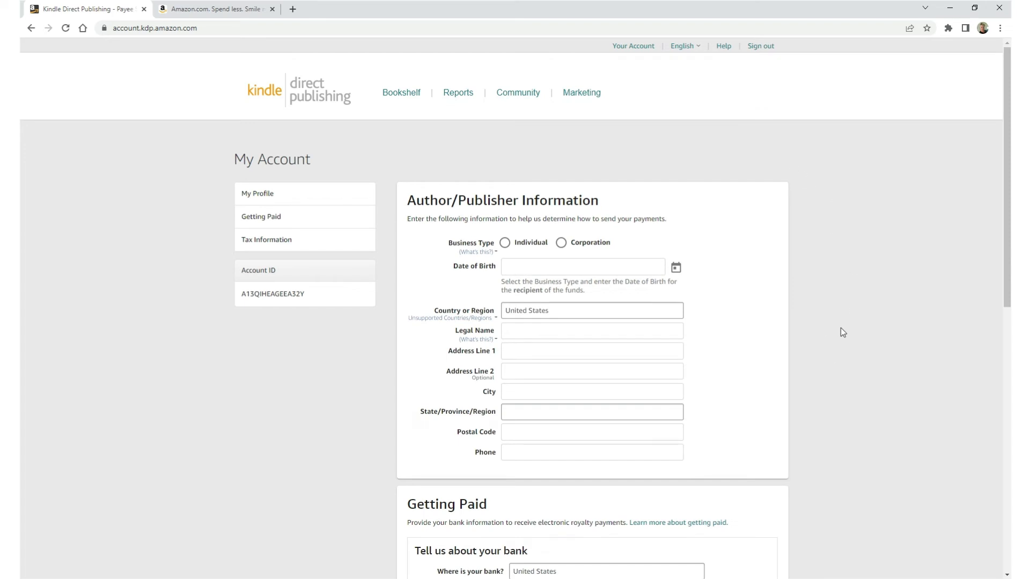
pyautogui.moveTo(722, 219)
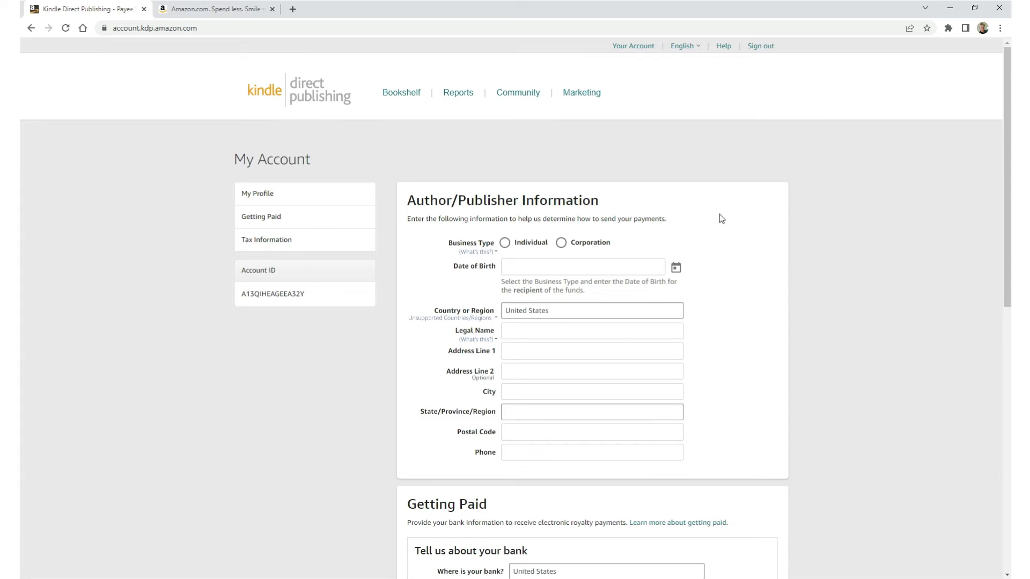
pyautogui.moveTo(736, 448)
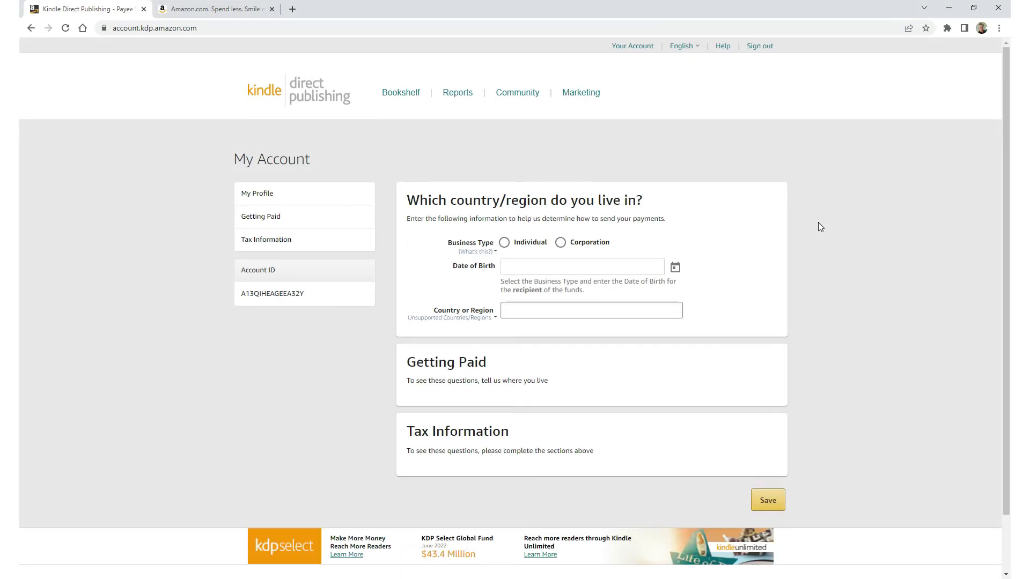
pyautogui.moveTo(815, 411)
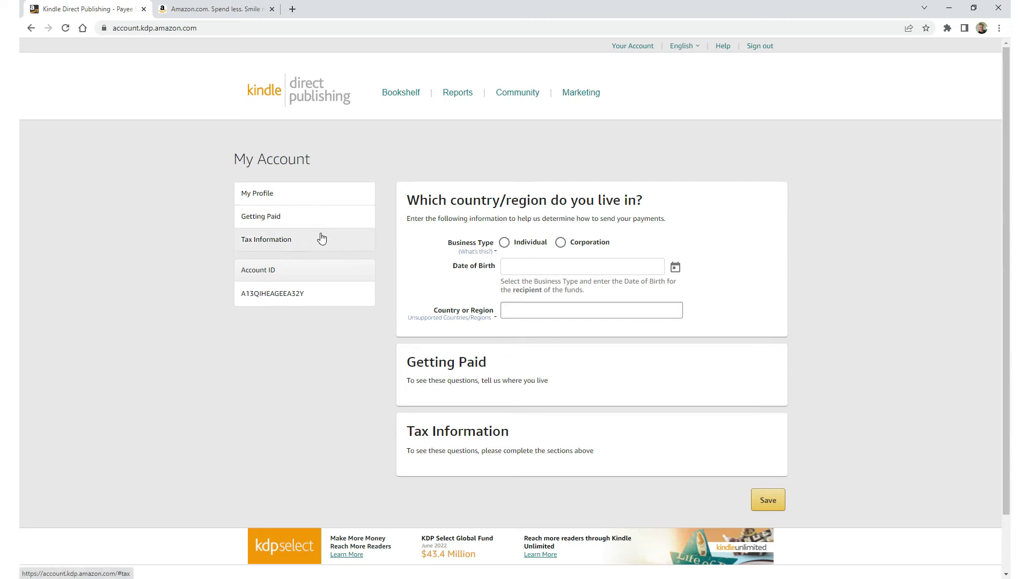
pyautogui.moveTo(325, 279)
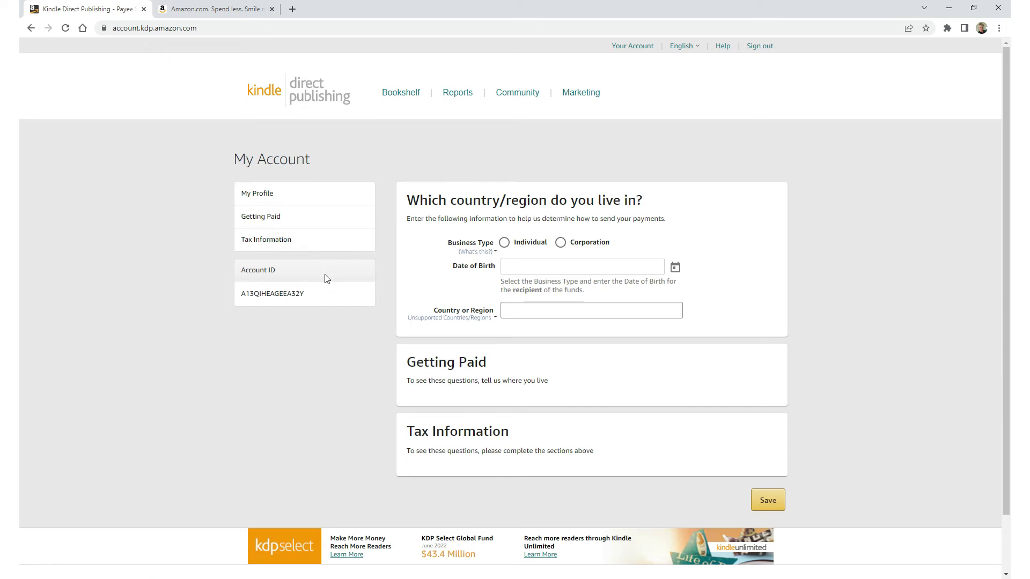
pyautogui.moveTo(334, 277)
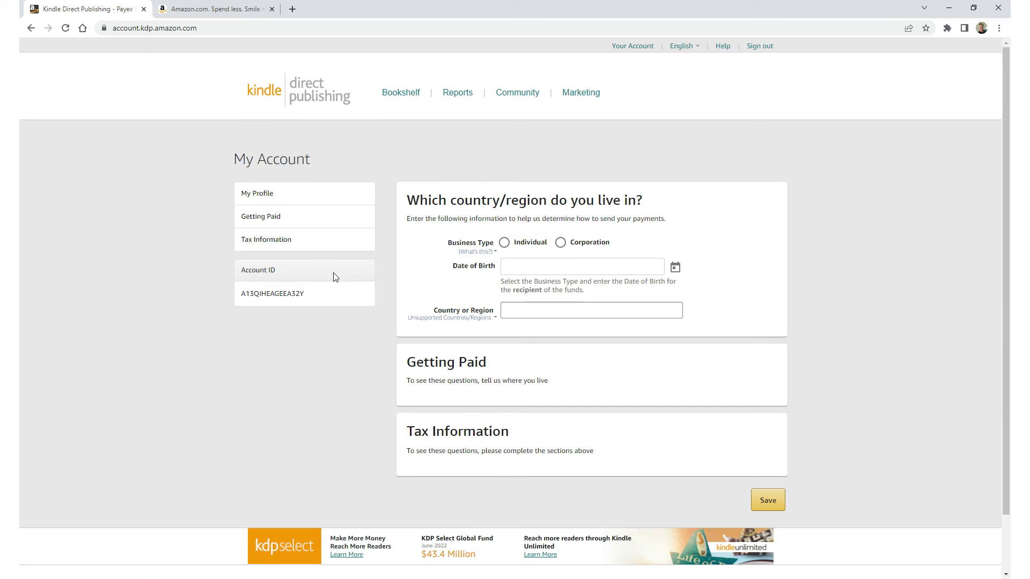
pyautogui.moveTo(282, 318)
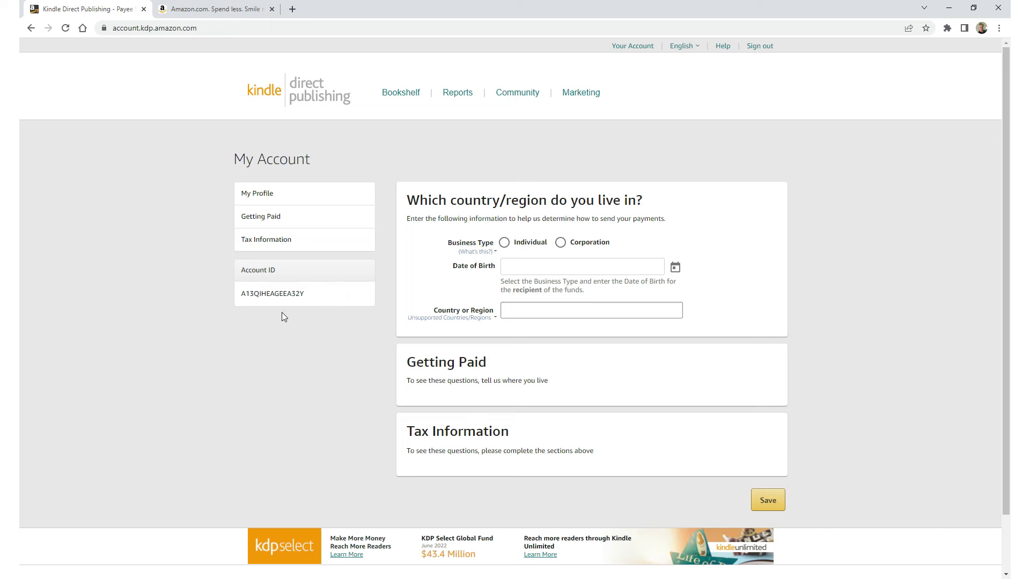
# Copy the Account ID and set United States as country of residence, revealing address and bank fields.
pyautogui.rightClick(272, 293)
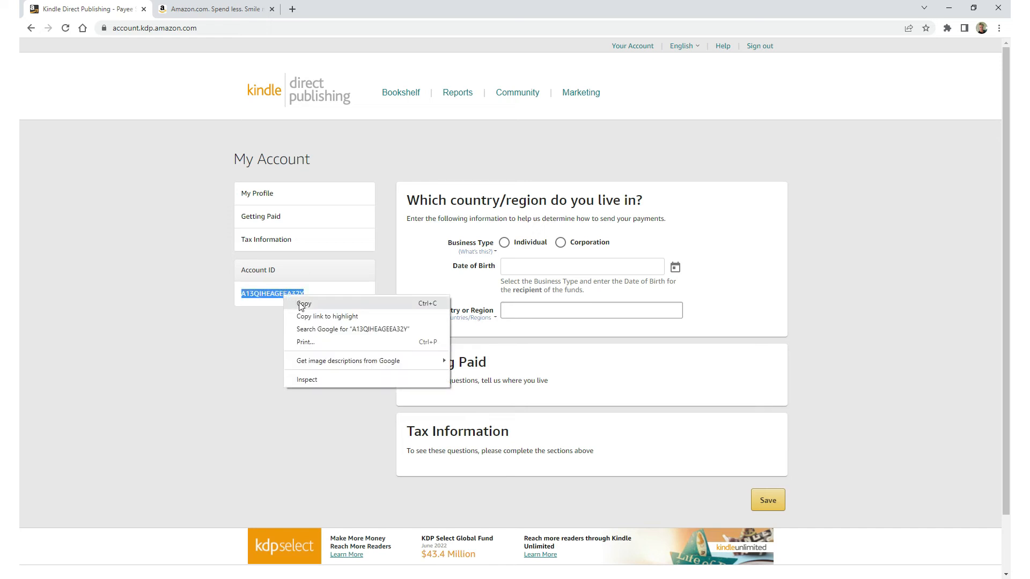
pyautogui.click(302, 304)
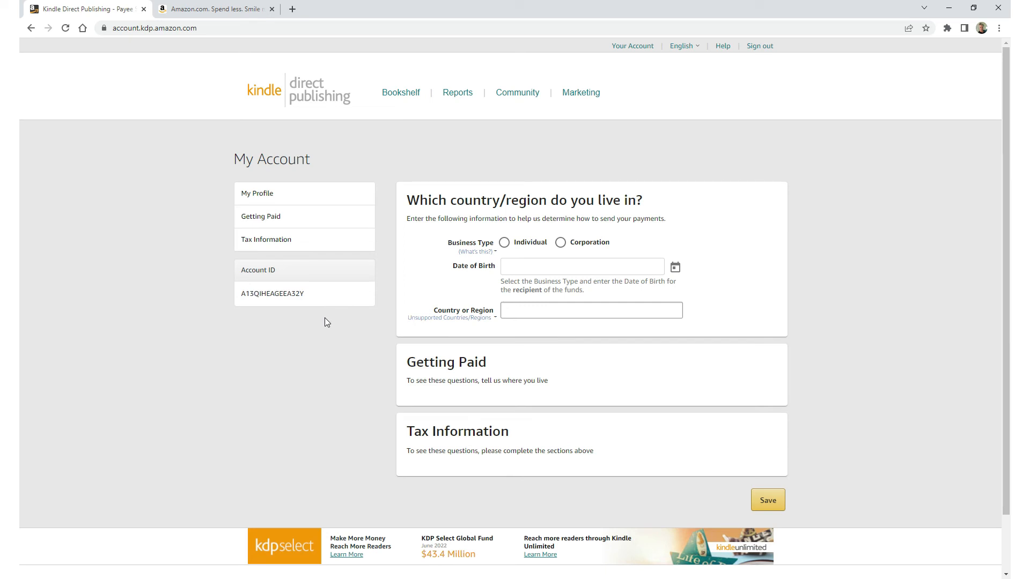
pyautogui.moveTo(616, 241)
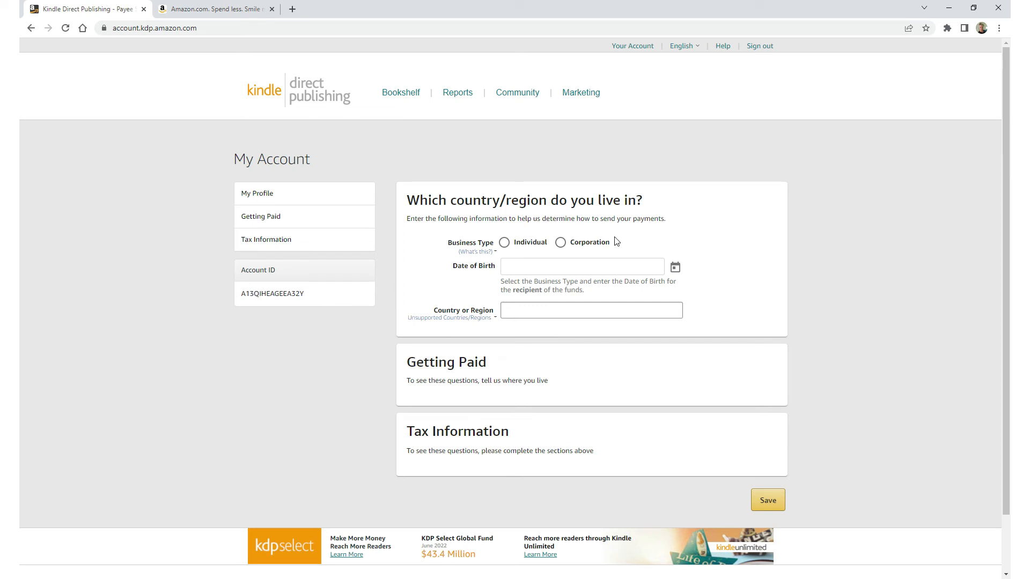
pyautogui.click(590, 310)
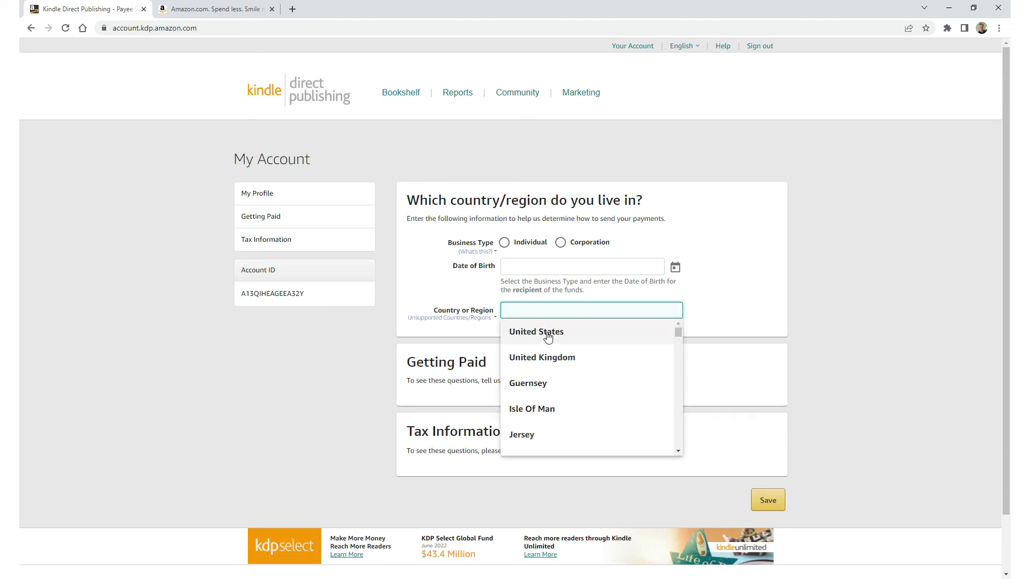
pyautogui.click(536, 331)
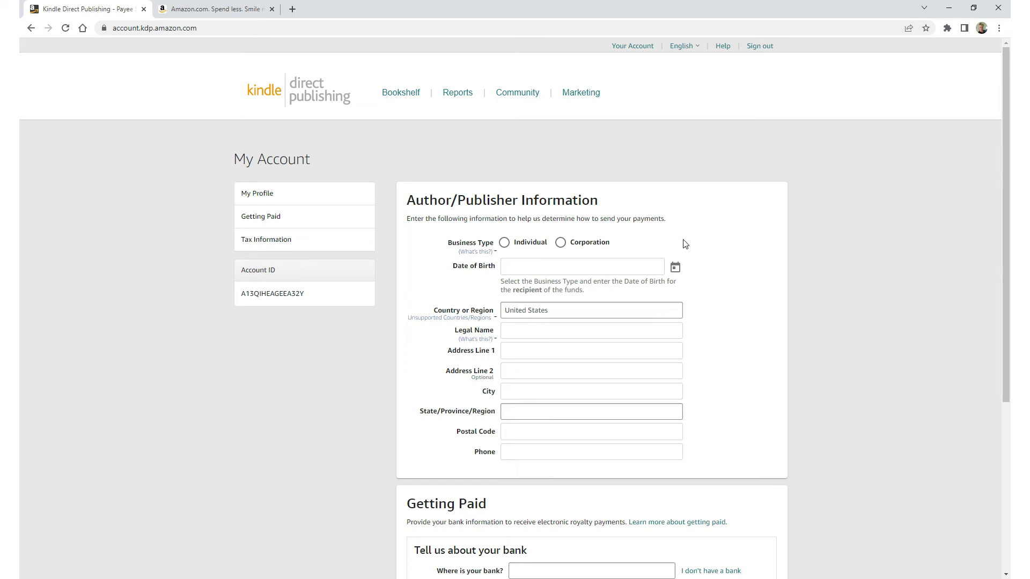
pyautogui.scroll(-3)
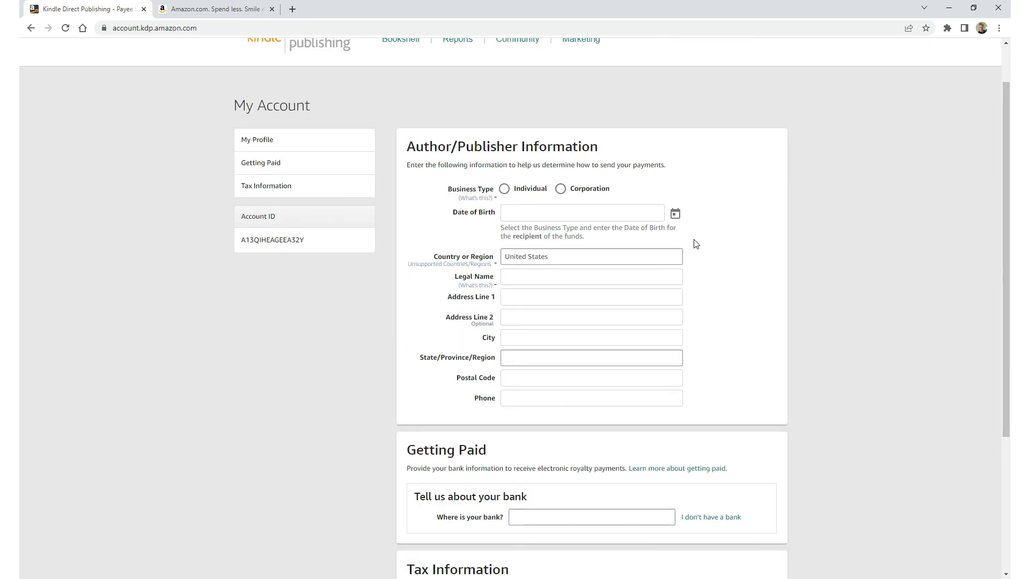
pyautogui.scroll(-3)
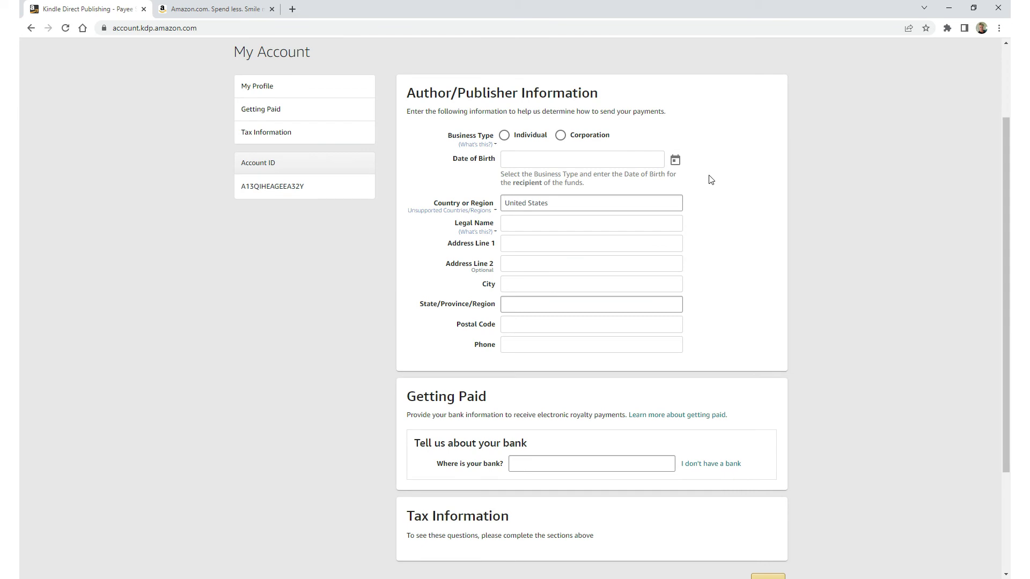
pyautogui.moveTo(615, 139)
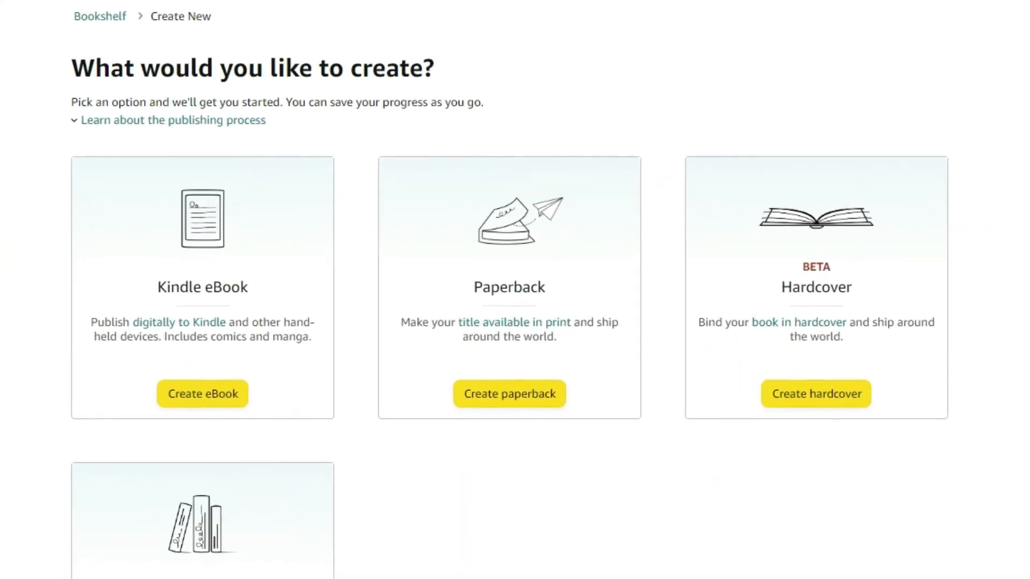
pyautogui.scroll(-3)
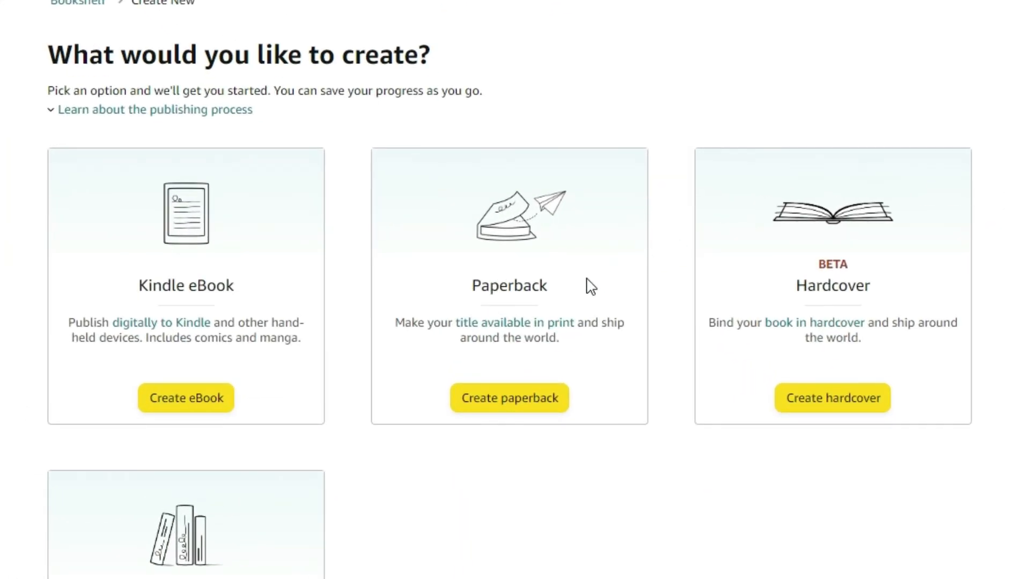
pyautogui.moveTo(268, 288)
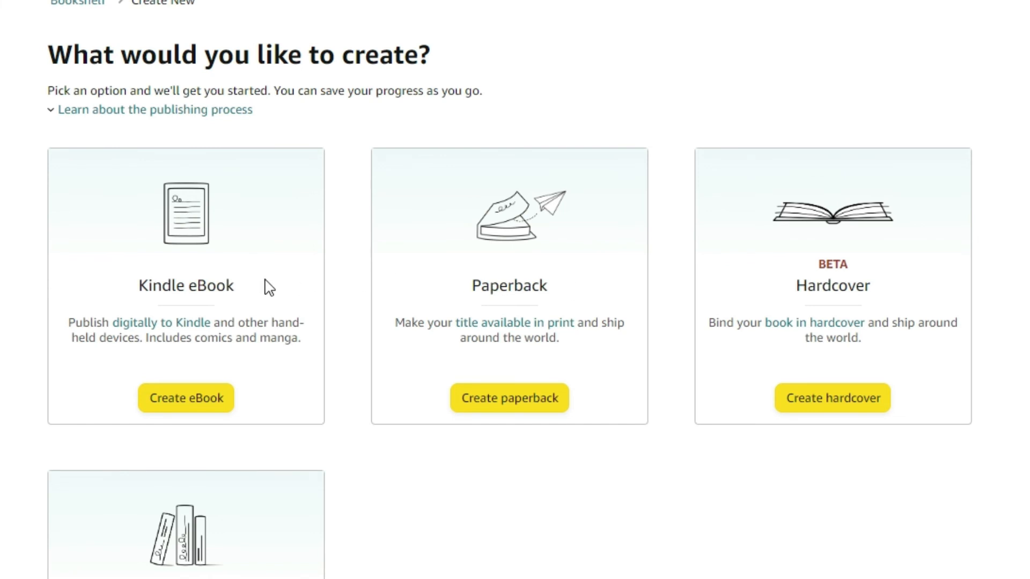
pyautogui.moveTo(926, 291)
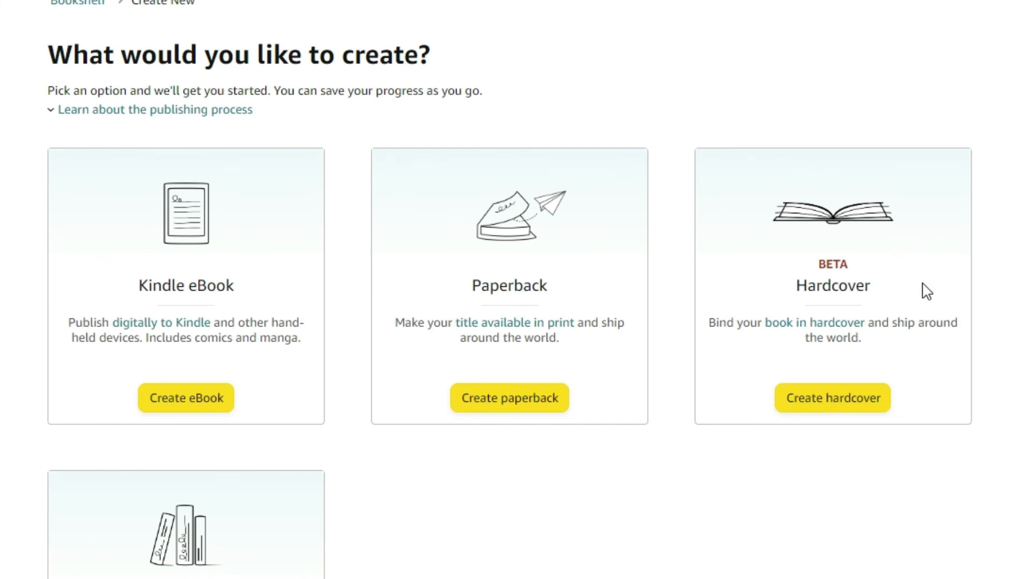
pyautogui.moveTo(843, 72)
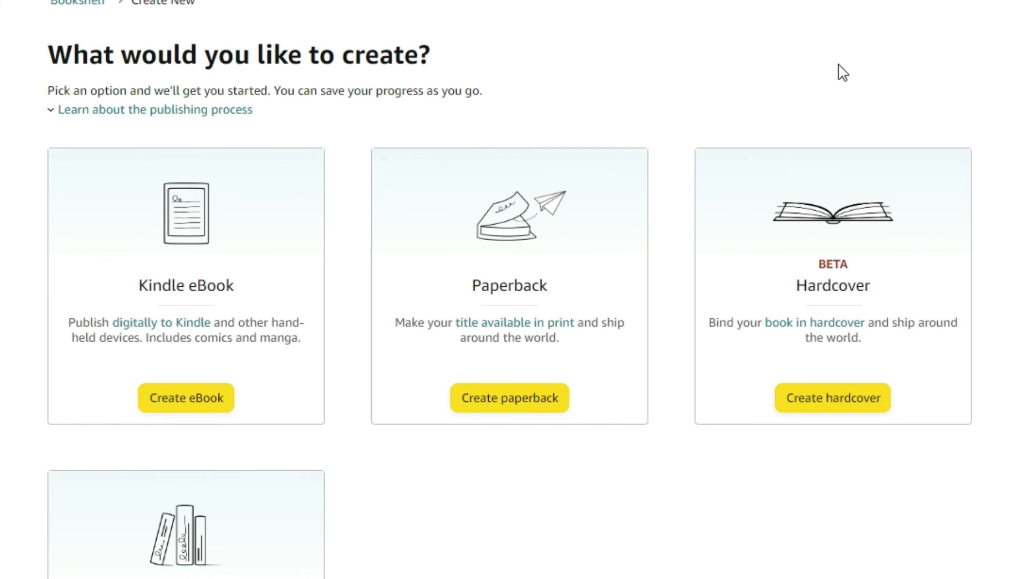
pyautogui.moveTo(519, 72)
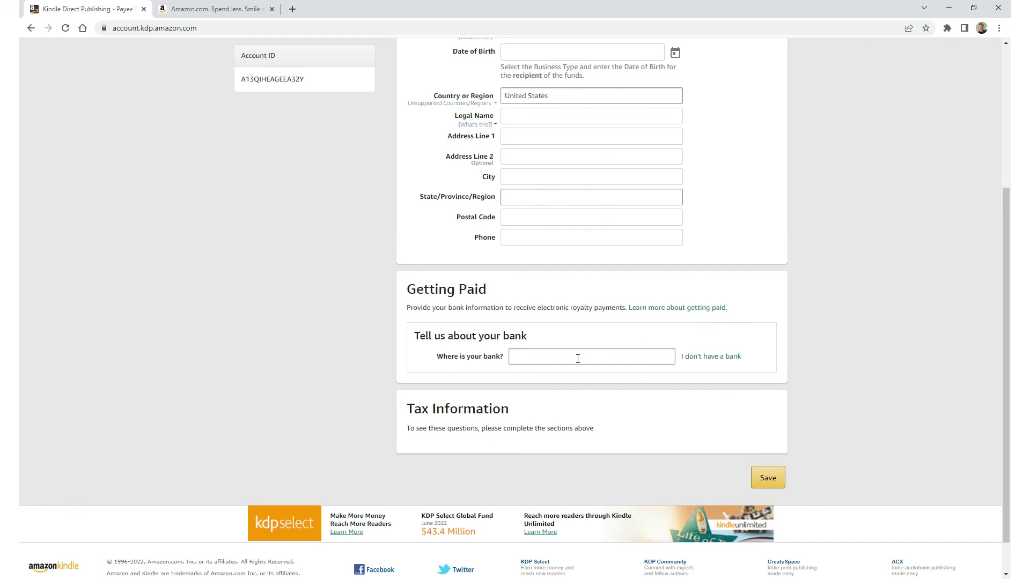
# Set the bank's country to United States, then start creating a new title from the Bookshelf.
pyautogui.click(590, 356)
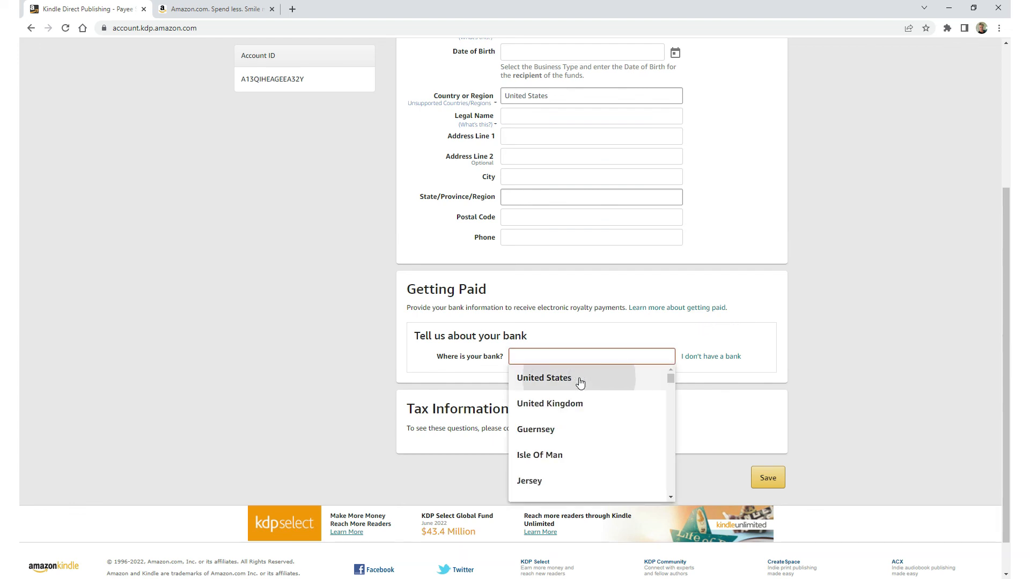
pyautogui.click(544, 378)
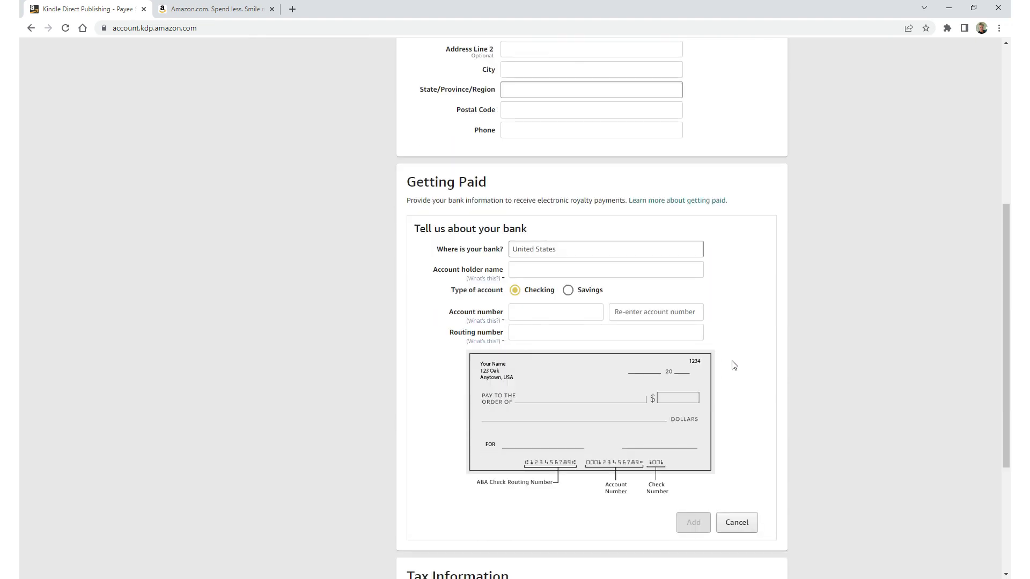
pyautogui.scroll(-3)
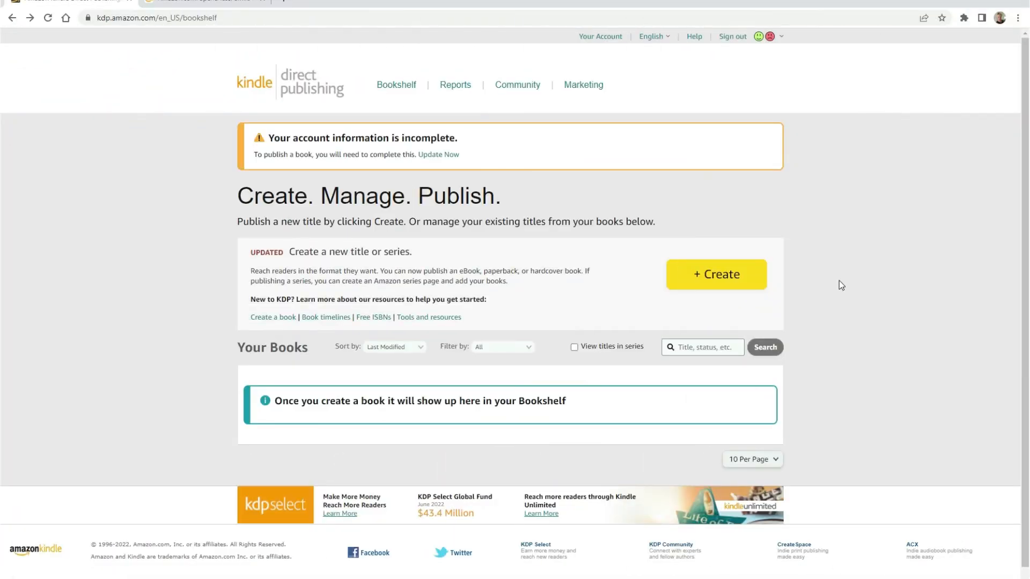
pyautogui.scroll(-3)
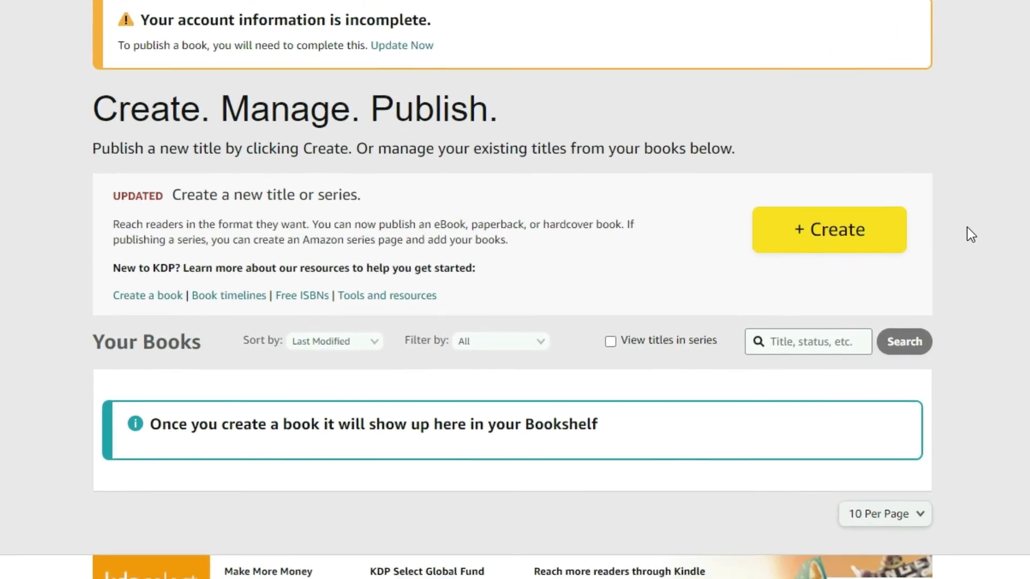
pyautogui.scroll(-3)
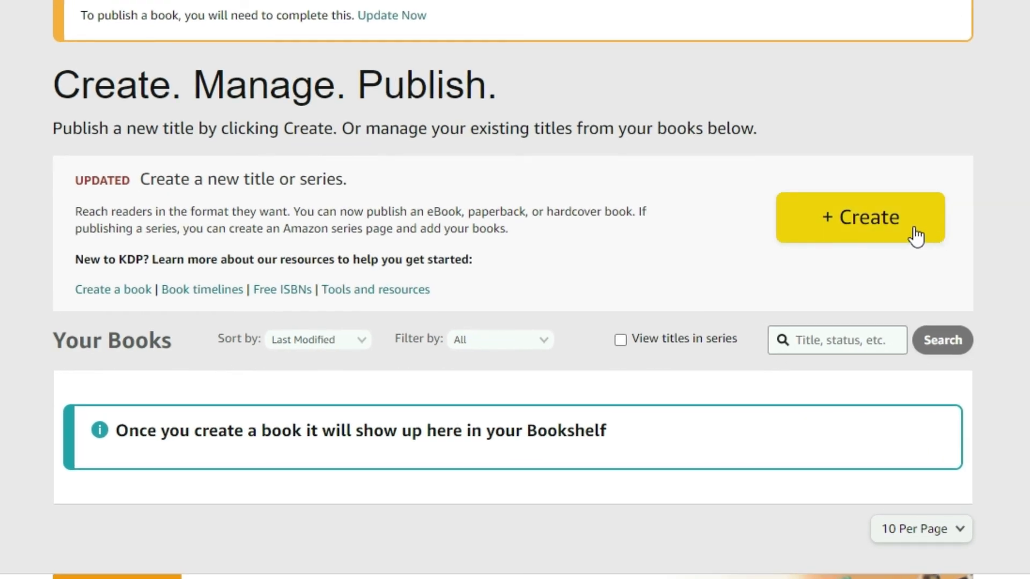
pyautogui.click(859, 217)
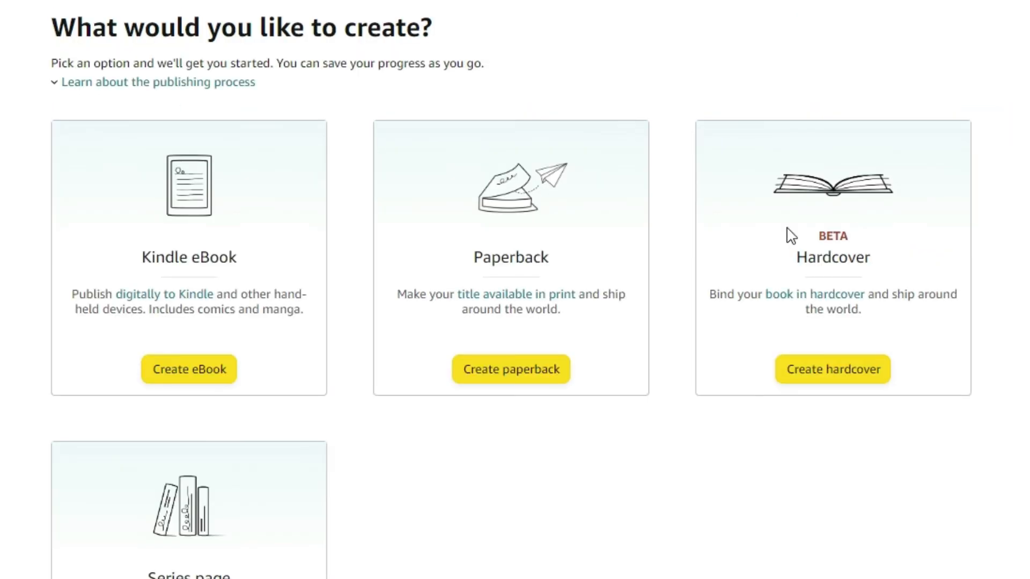